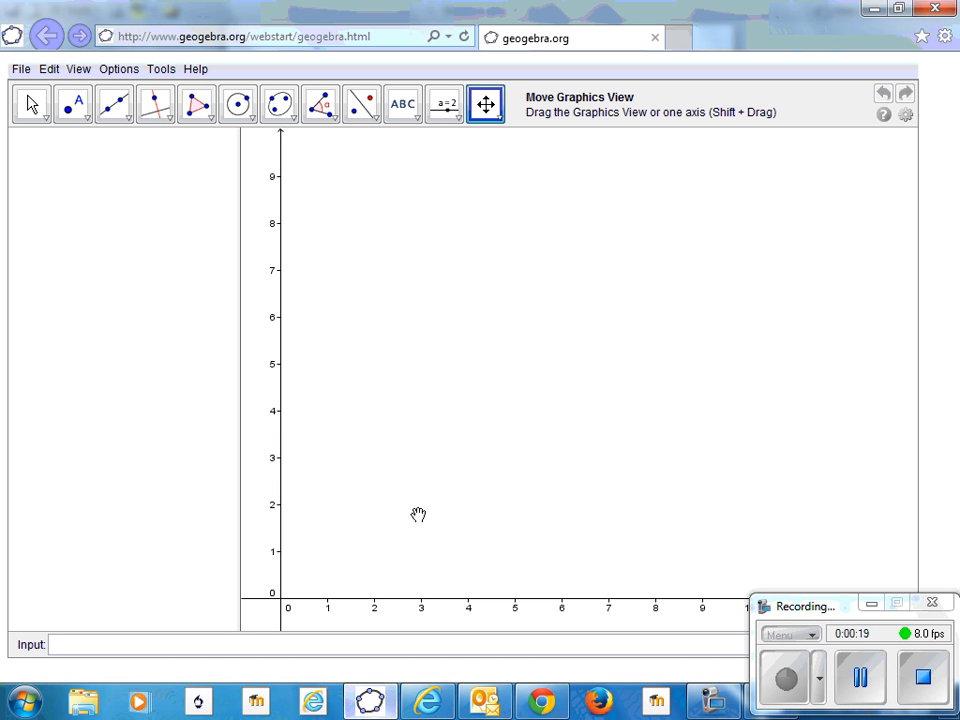
Draw circle c centred at A through B, line AC, and intersection points D and E.
left_click(238, 104)
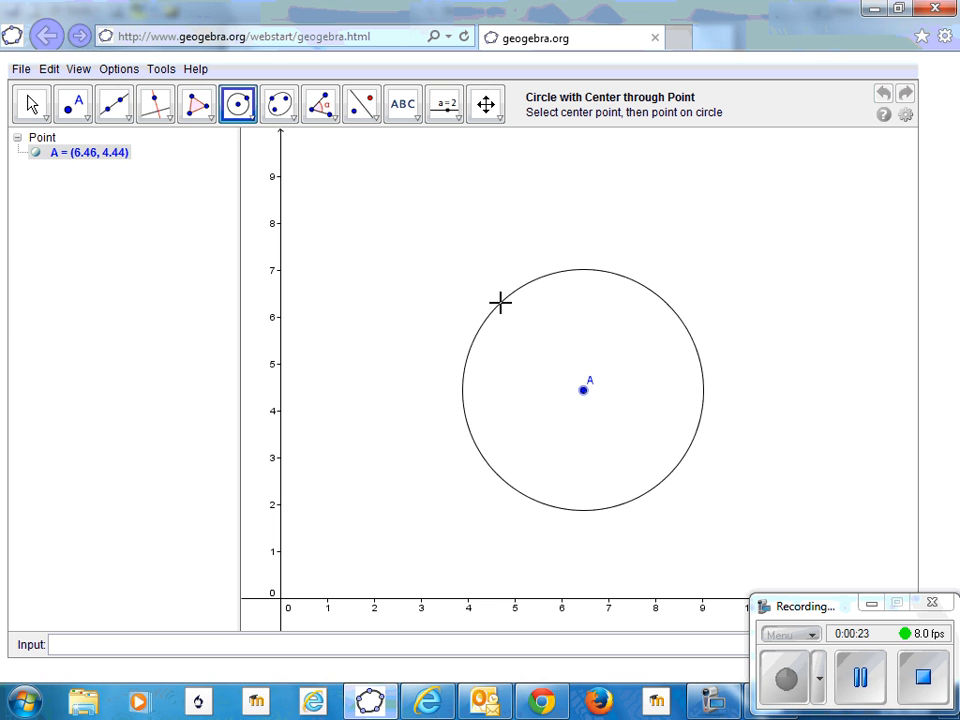
left_click(500, 302)
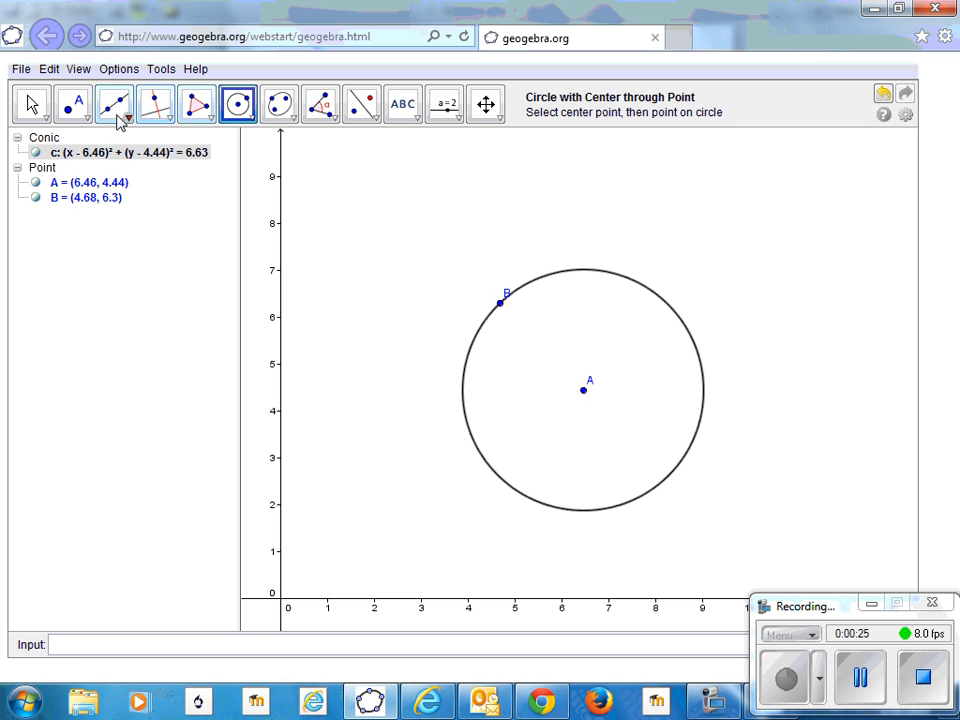
mouse_move(115, 105)
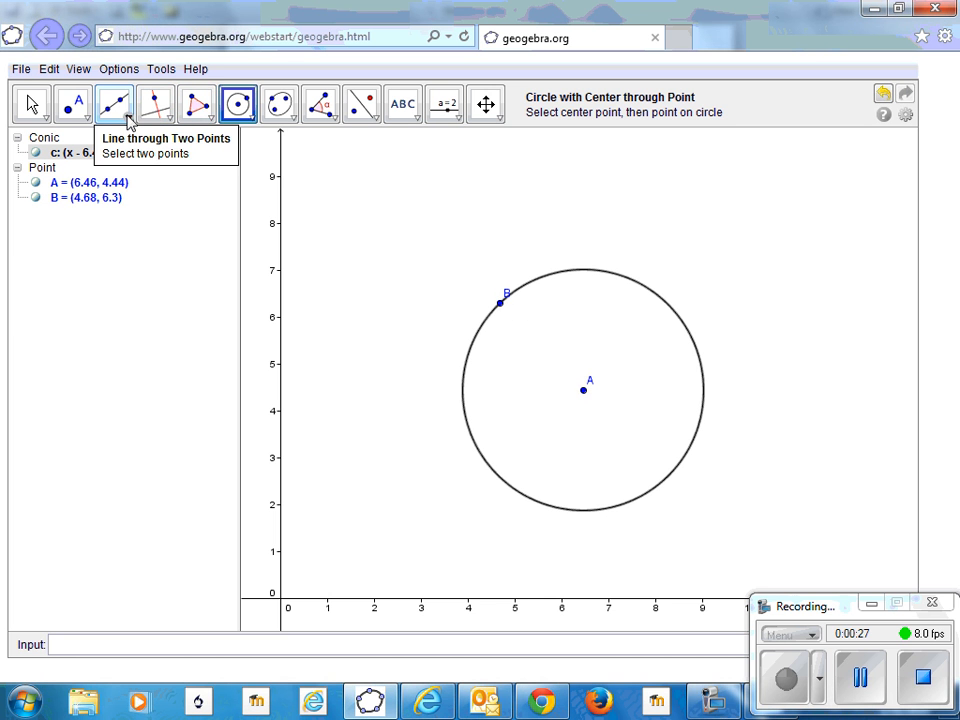
left_click(114, 104)
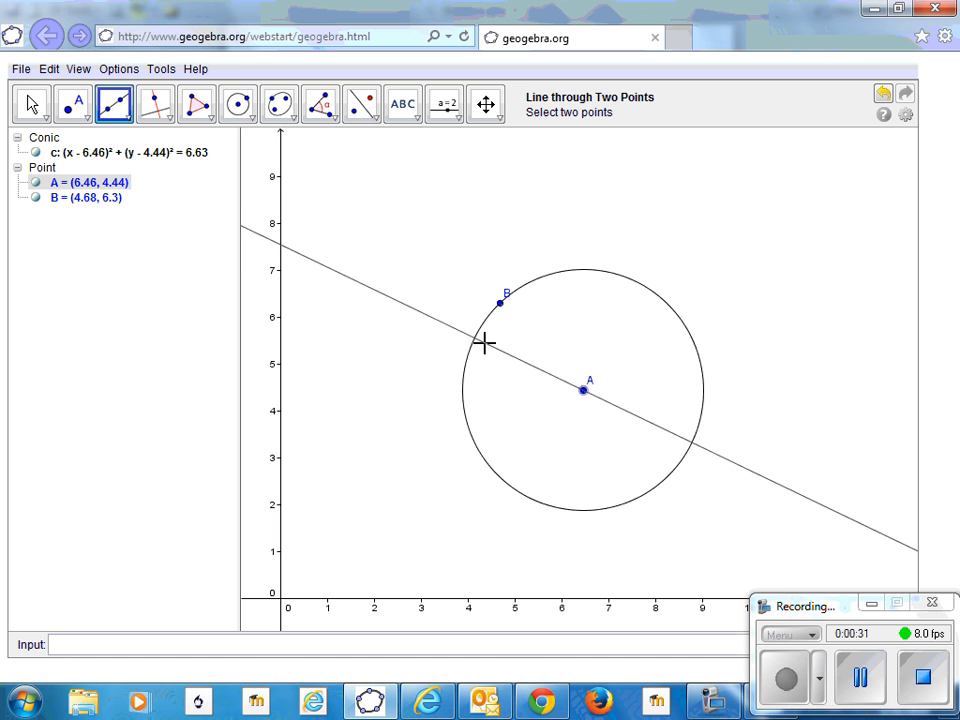
left_click(372, 305)
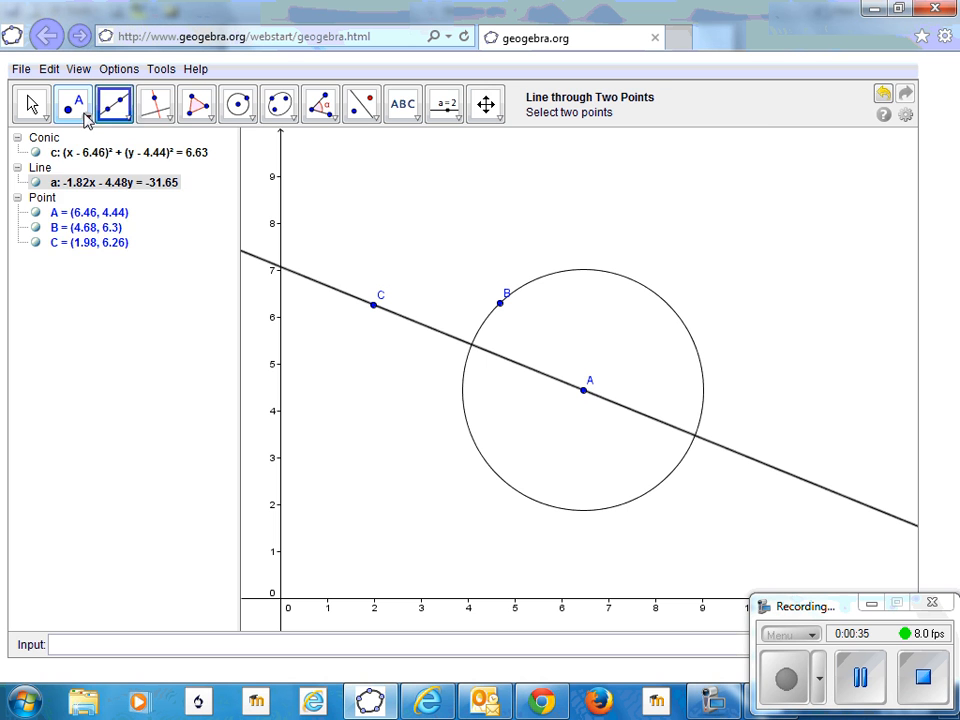
left_click(73, 104)
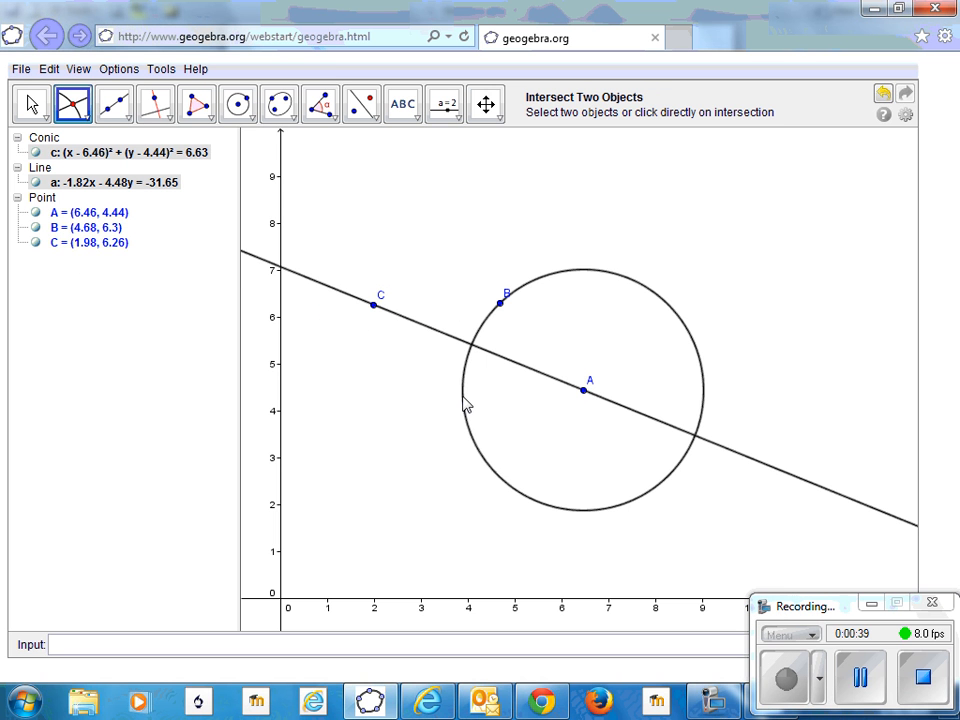
left_click(470, 345)
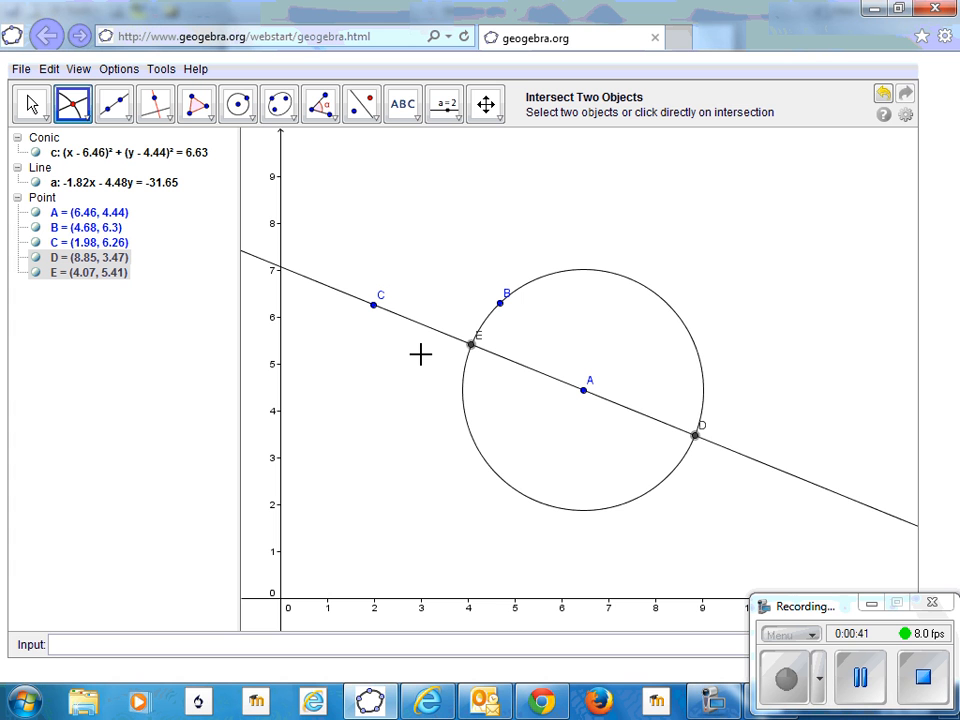
mouse_move(445, 343)
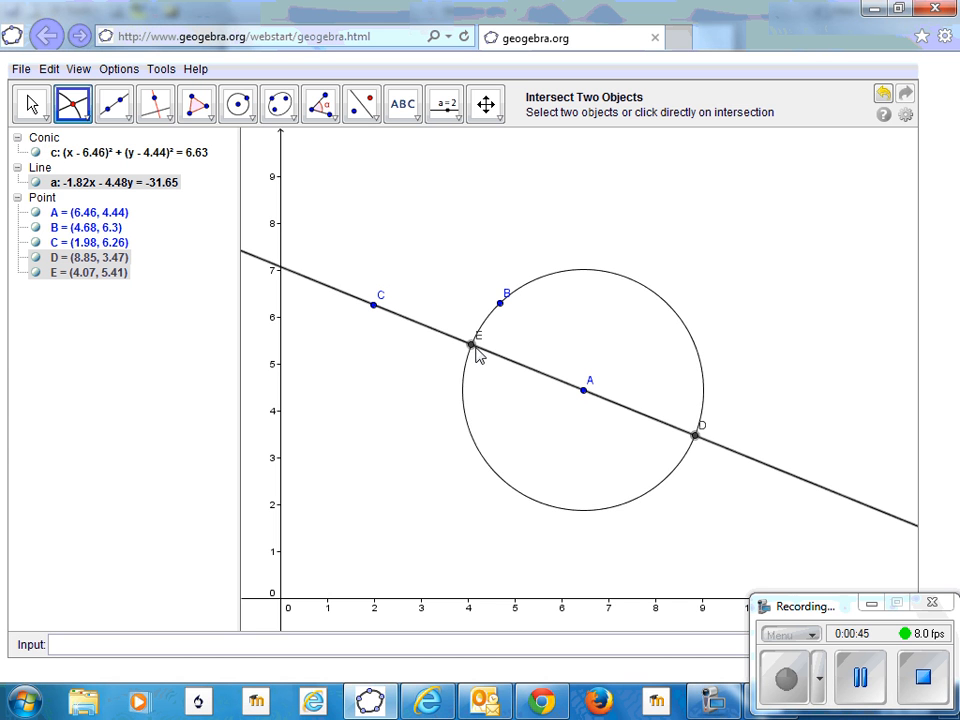
mouse_move(443, 338)
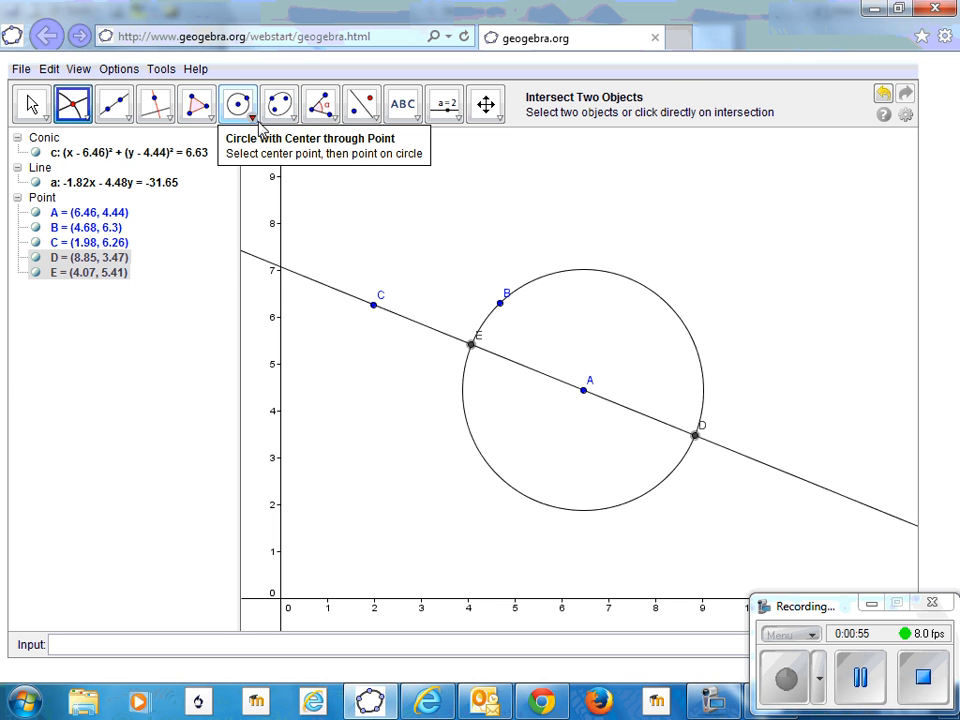
Draw small circles centred on points E and D.
left_click(238, 104)
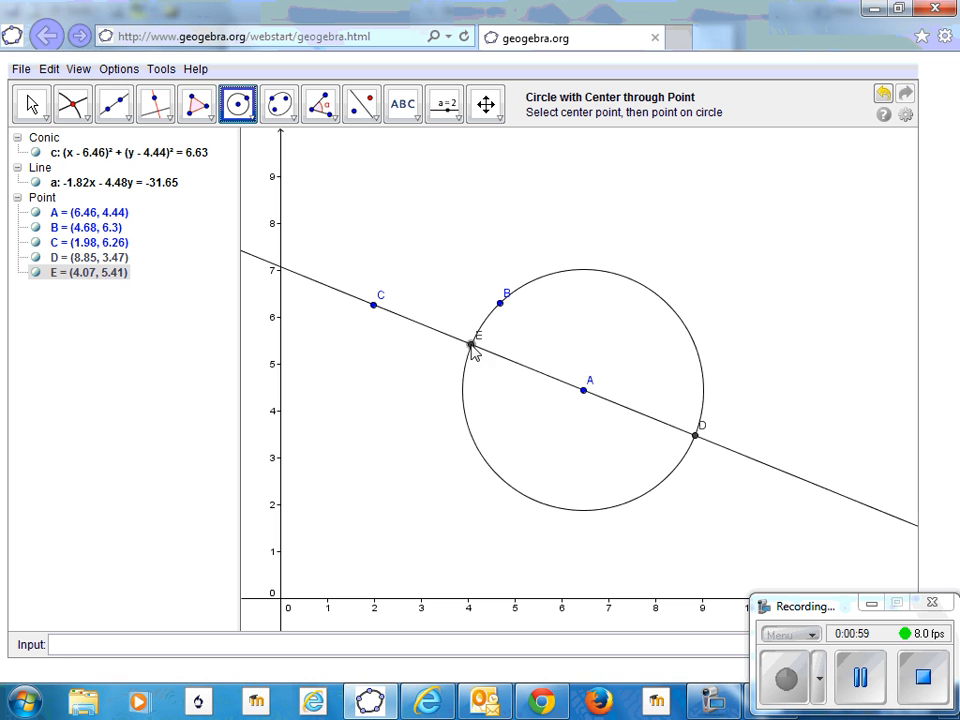
left_click(471, 344)
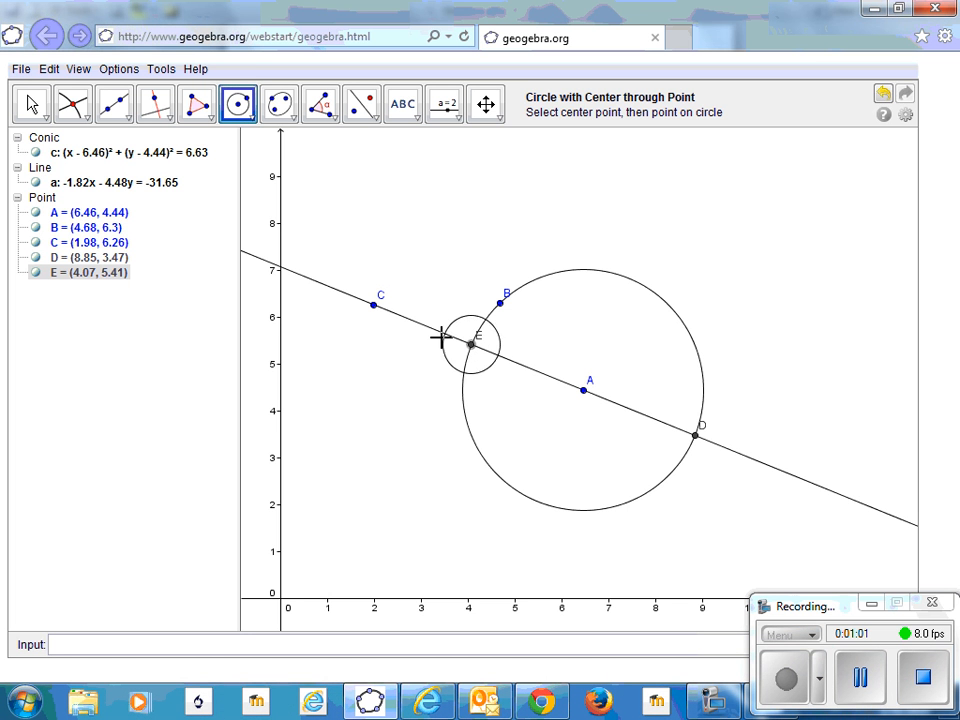
left_click(435, 353)
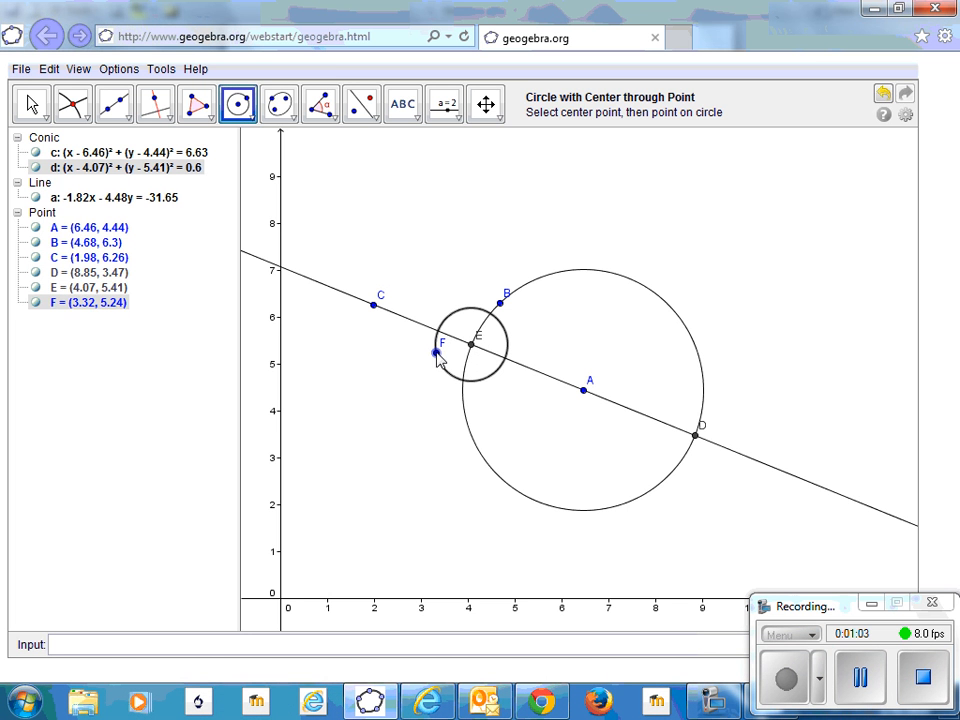
left_click(566, 346)
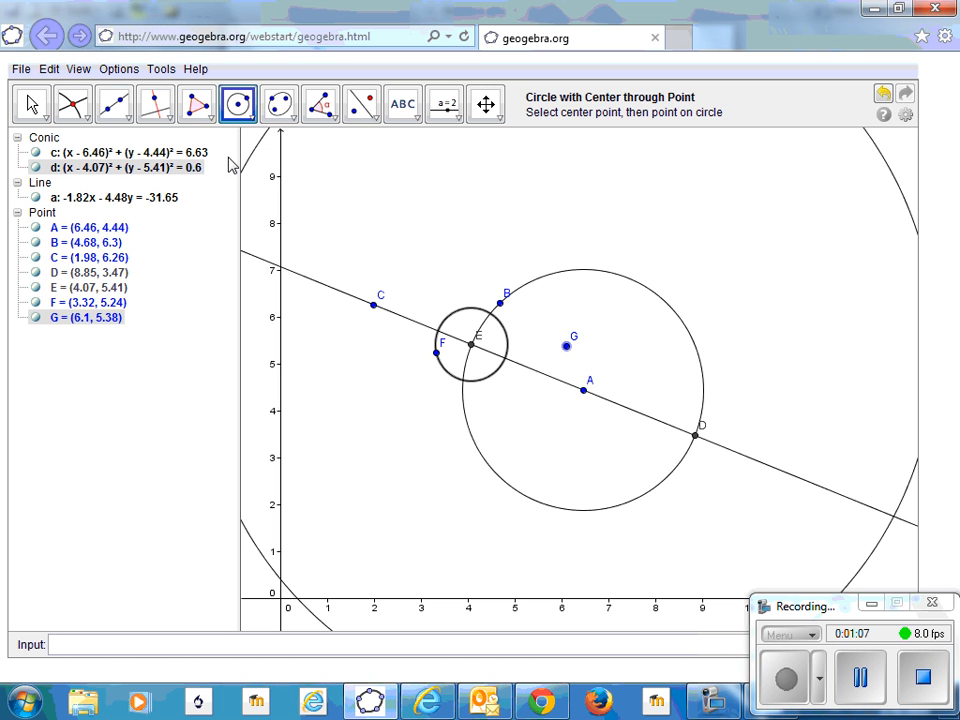
mouse_move(809, 103)
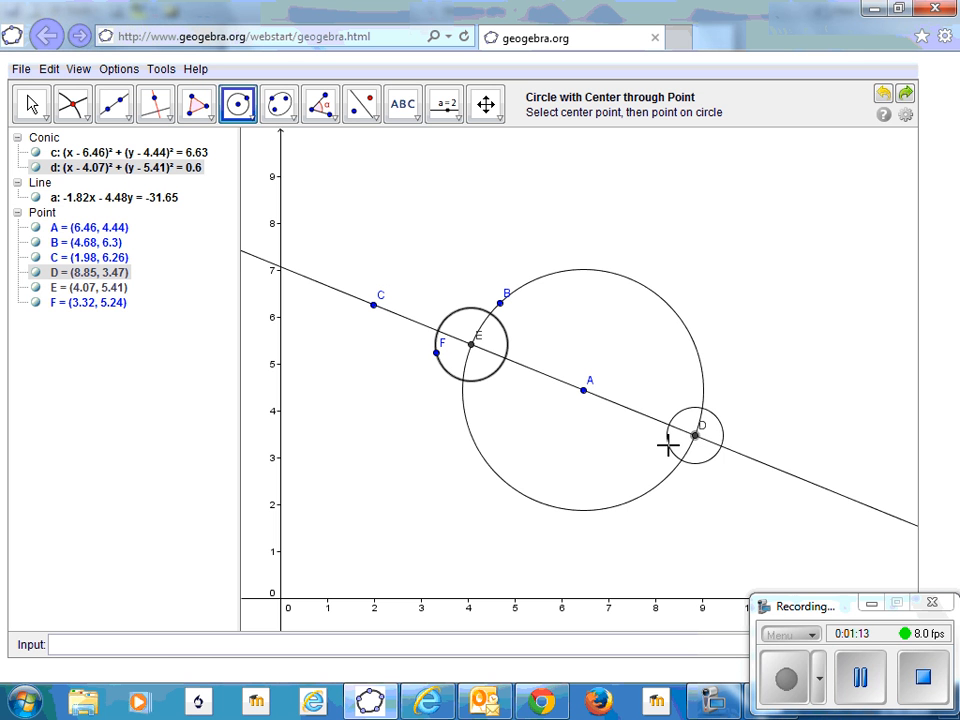
left_click(669, 446)
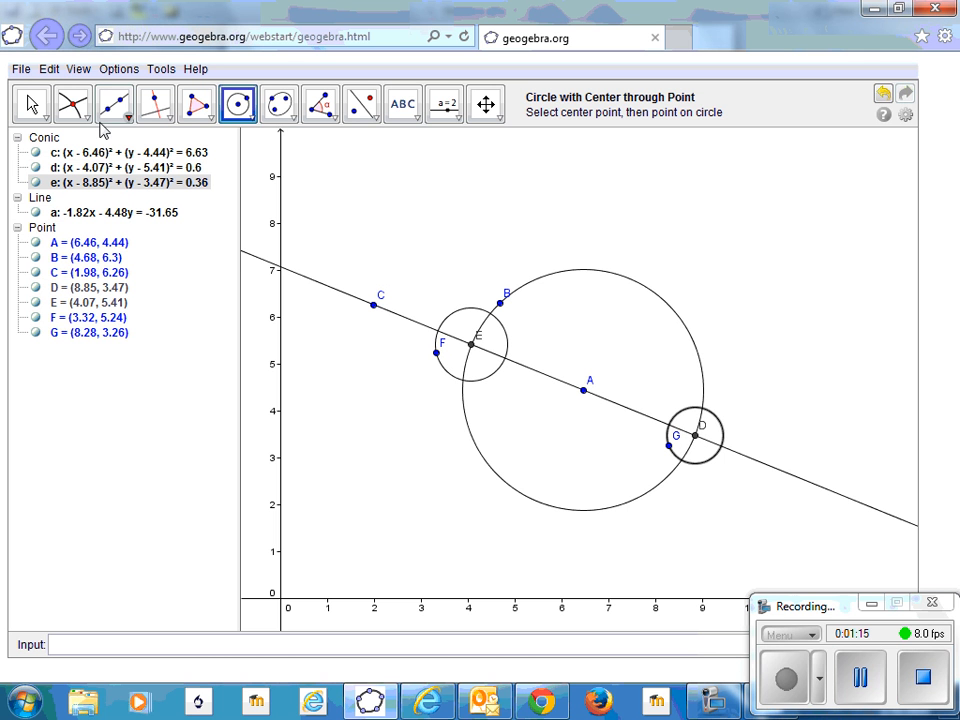
Mark where the line crosses each small circle, creating points H, I, J and K.
left_click(72, 104)
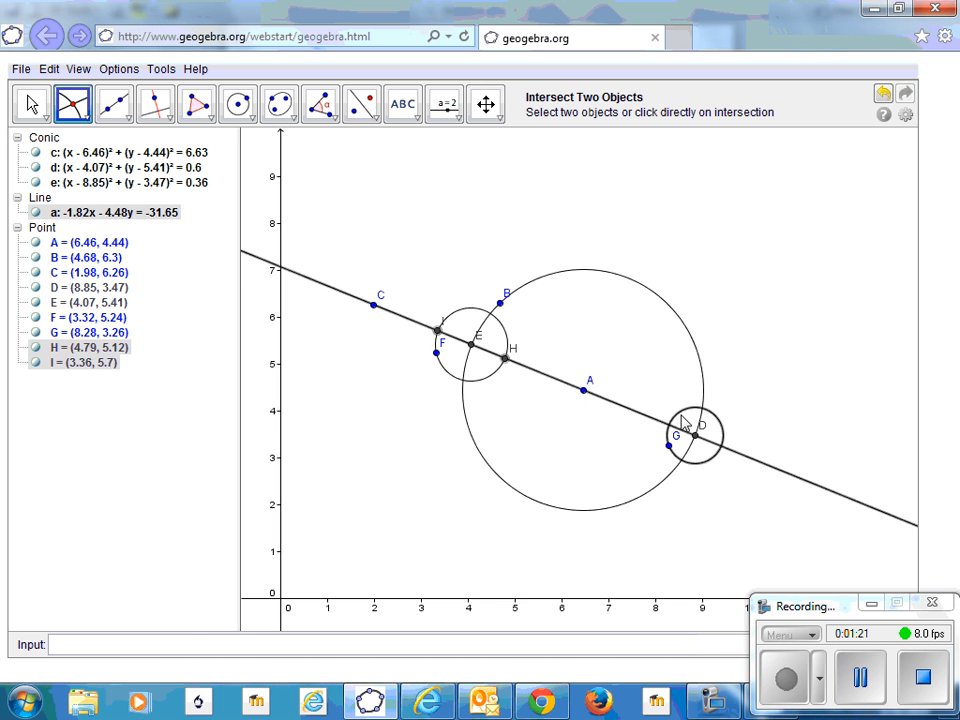
left_click(683, 420)
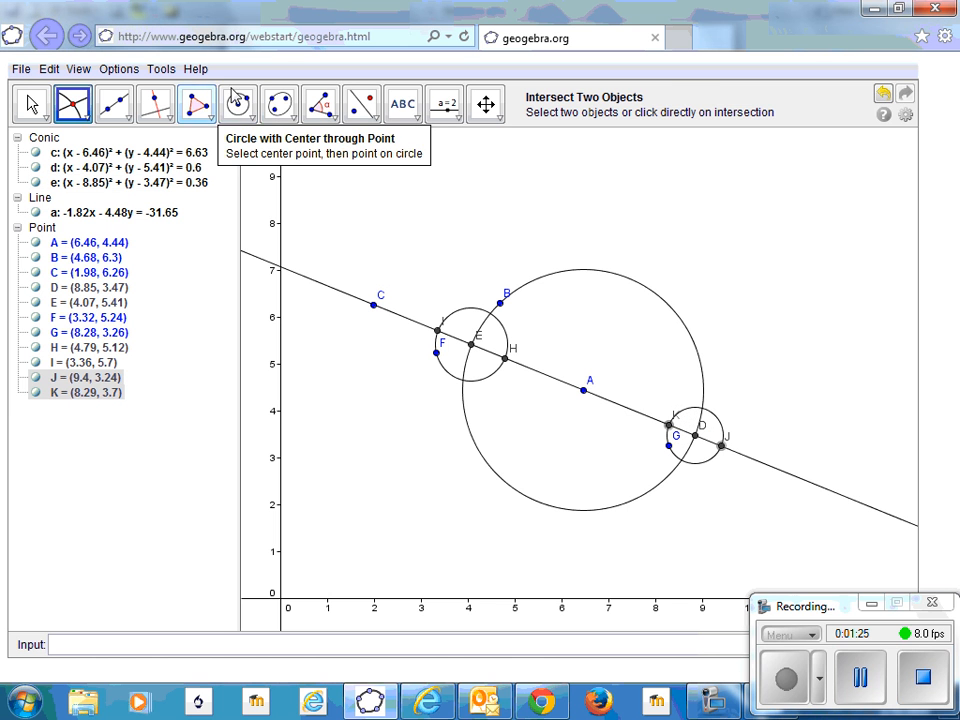
left_click(238, 104)
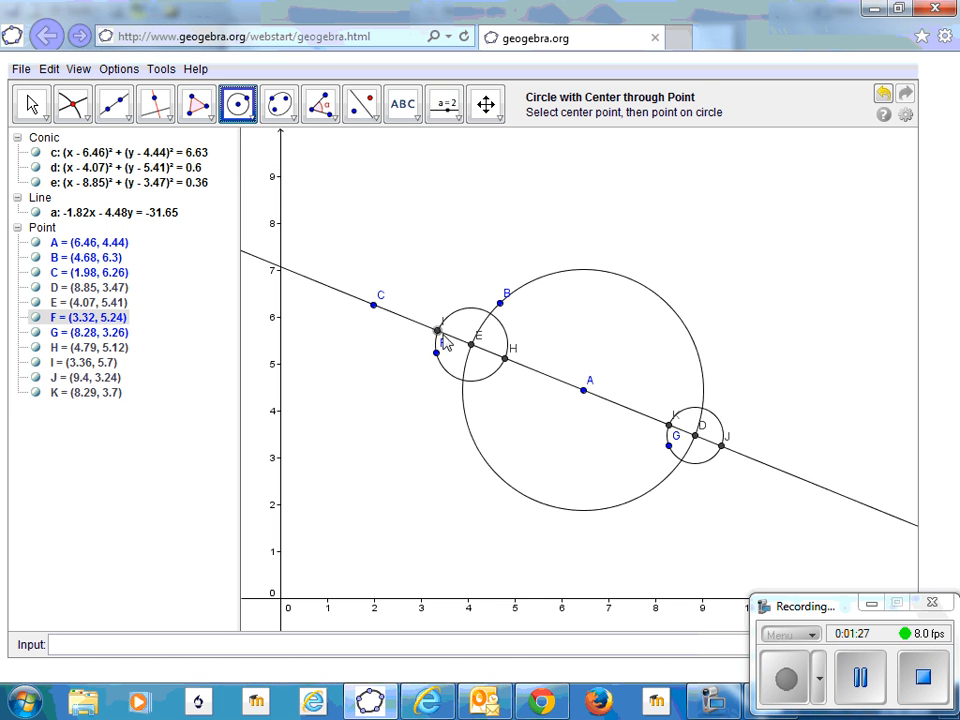
Draw circles centred on I, H, K and J, and mark their crossings L, M, N, O.
left_click(510, 362)
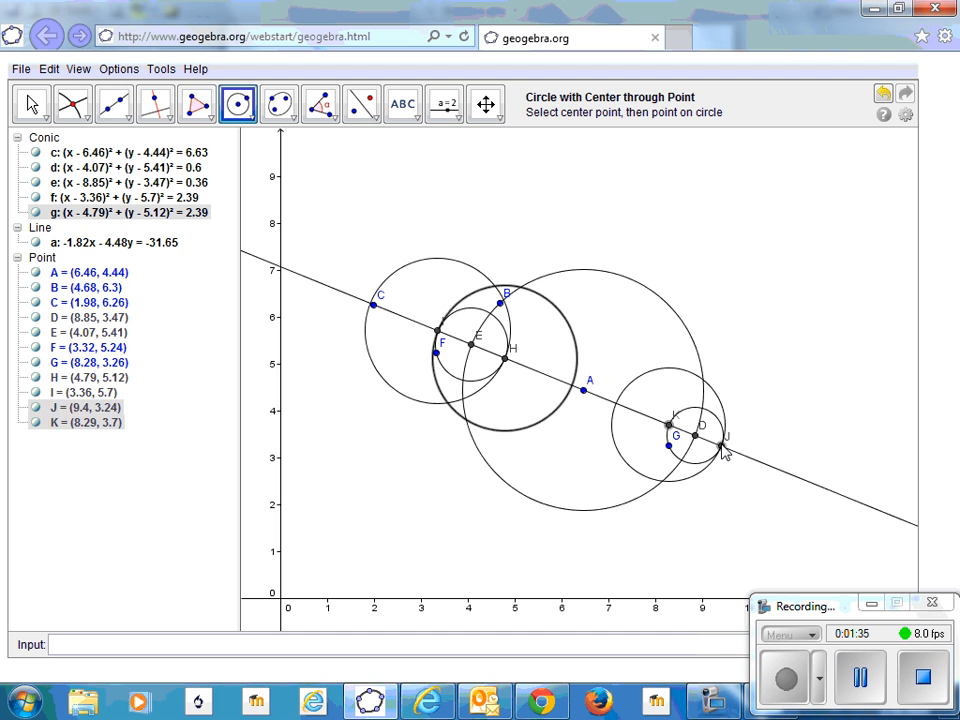
left_click(720, 446)
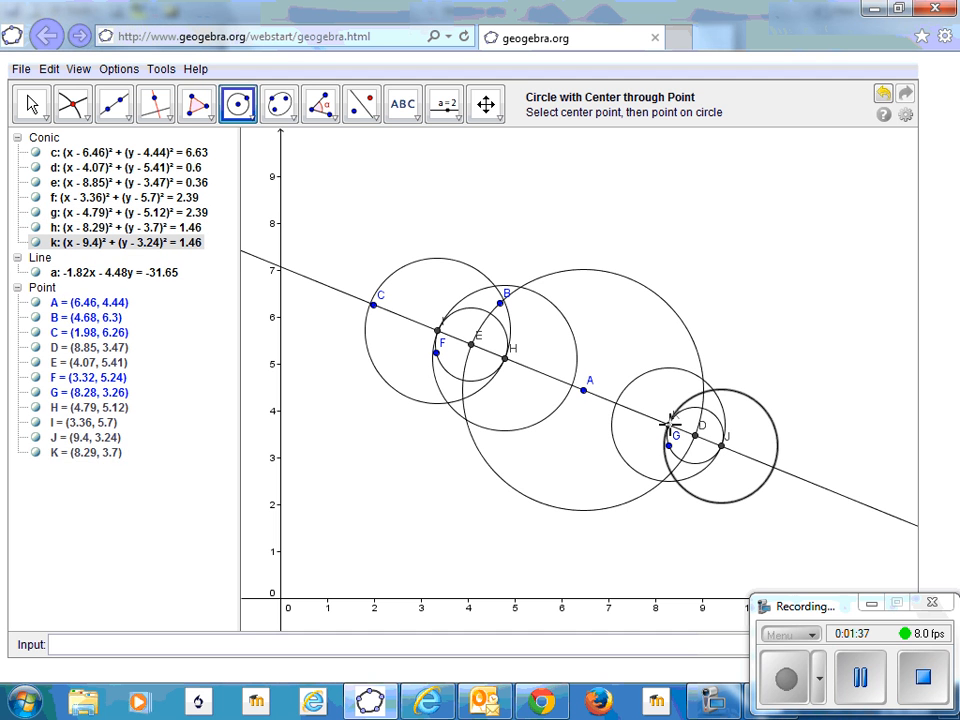
left_click(71, 104)
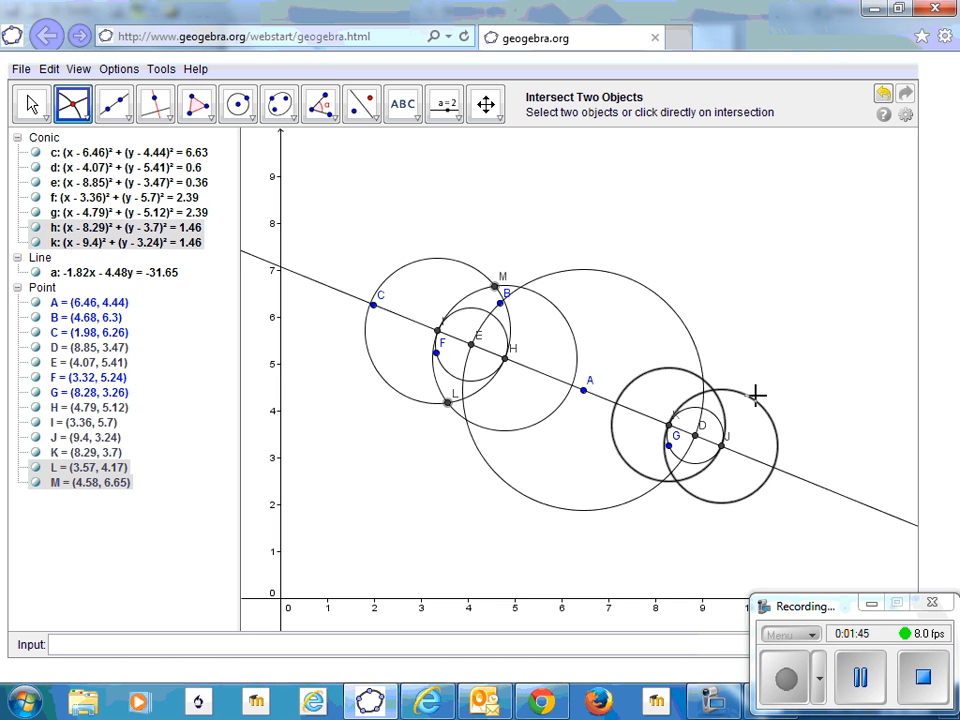
left_click(712, 390)
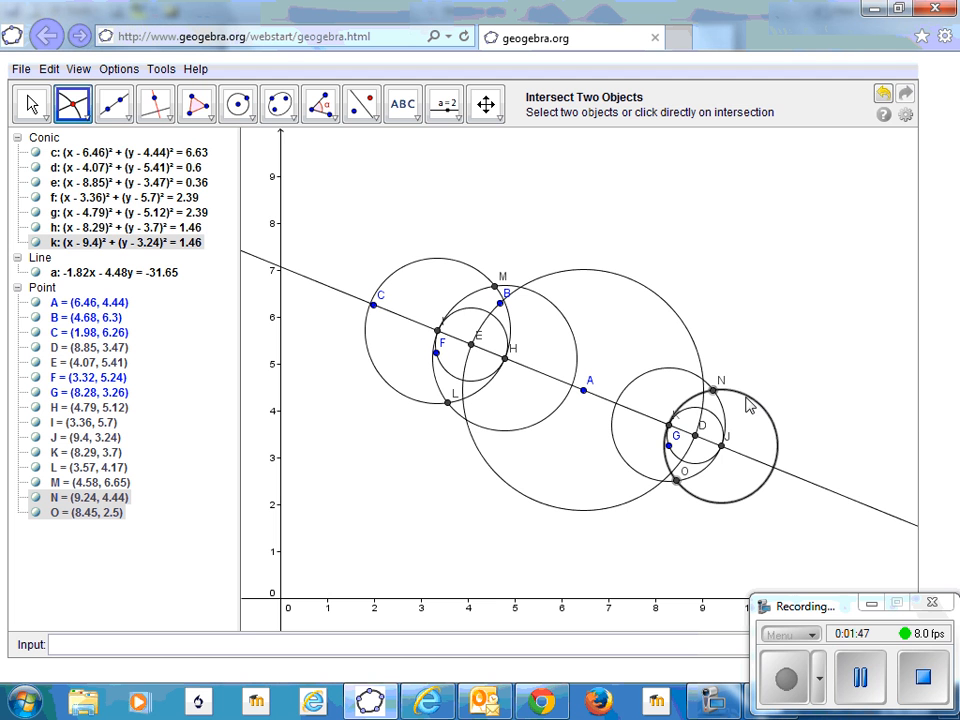
mouse_move(113, 104)
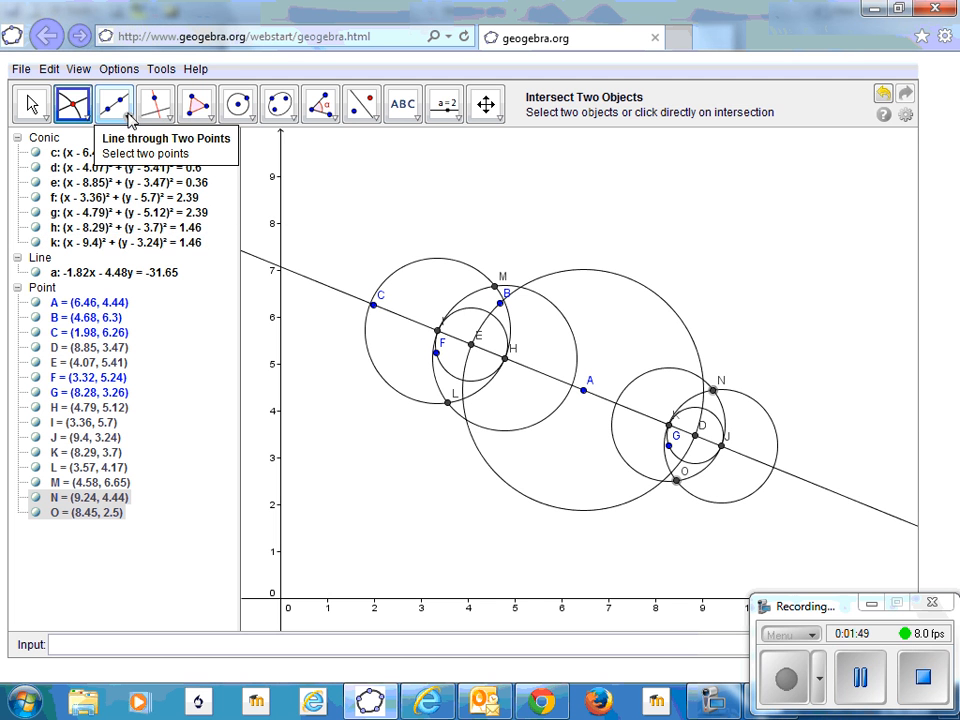
Draw line b through M and L and line i through N and O.
left_click(113, 104)
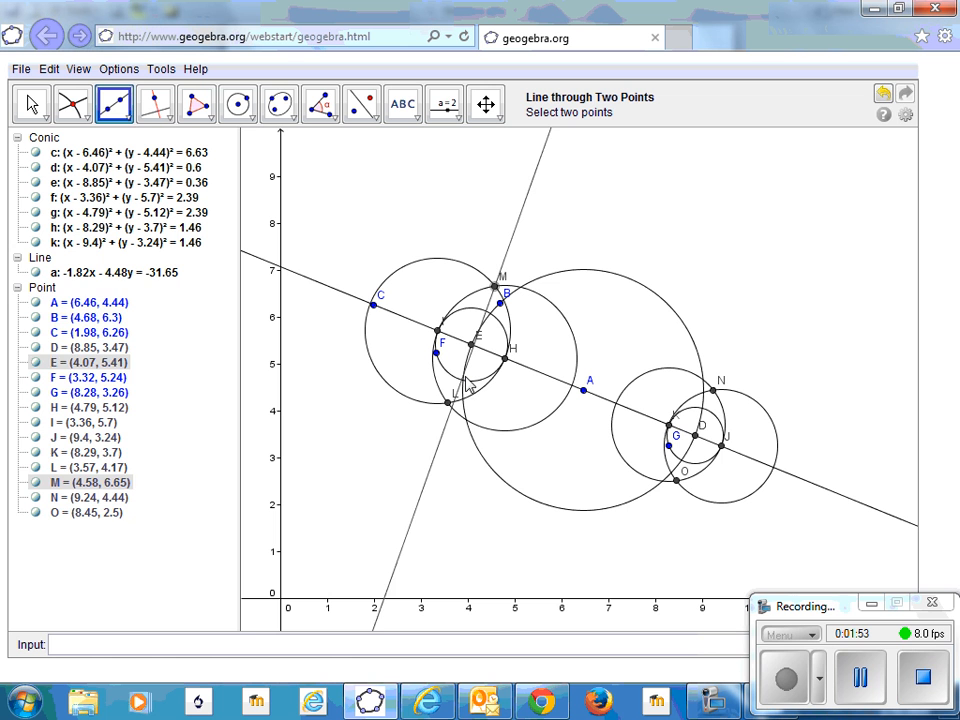
left_click(720, 380)
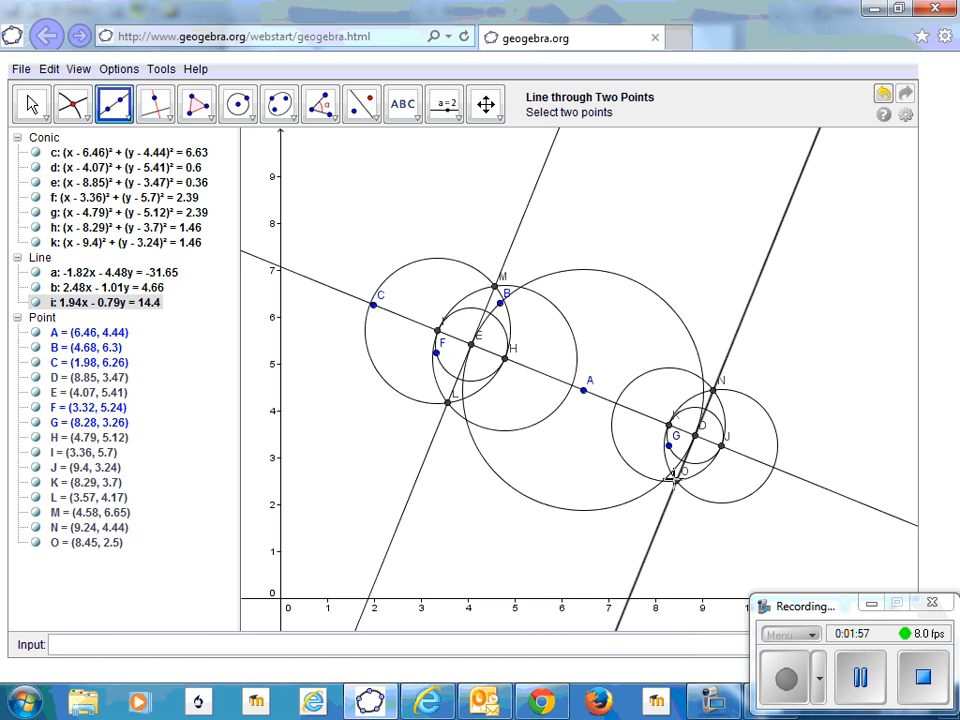
mouse_move(695, 432)
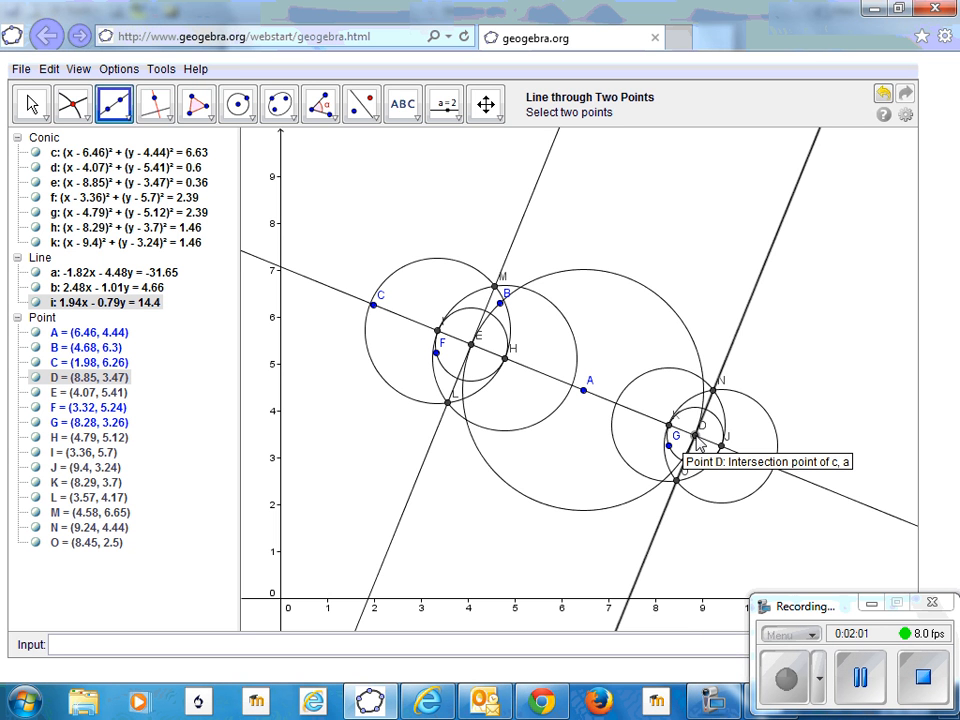
mouse_move(677, 432)
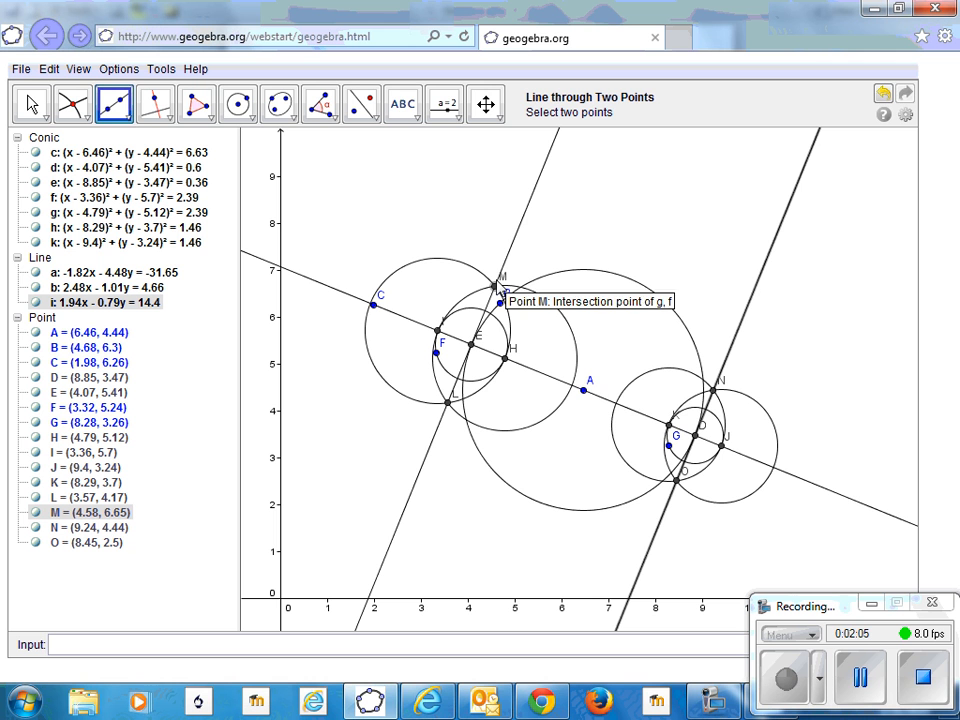
mouse_move(630, 283)
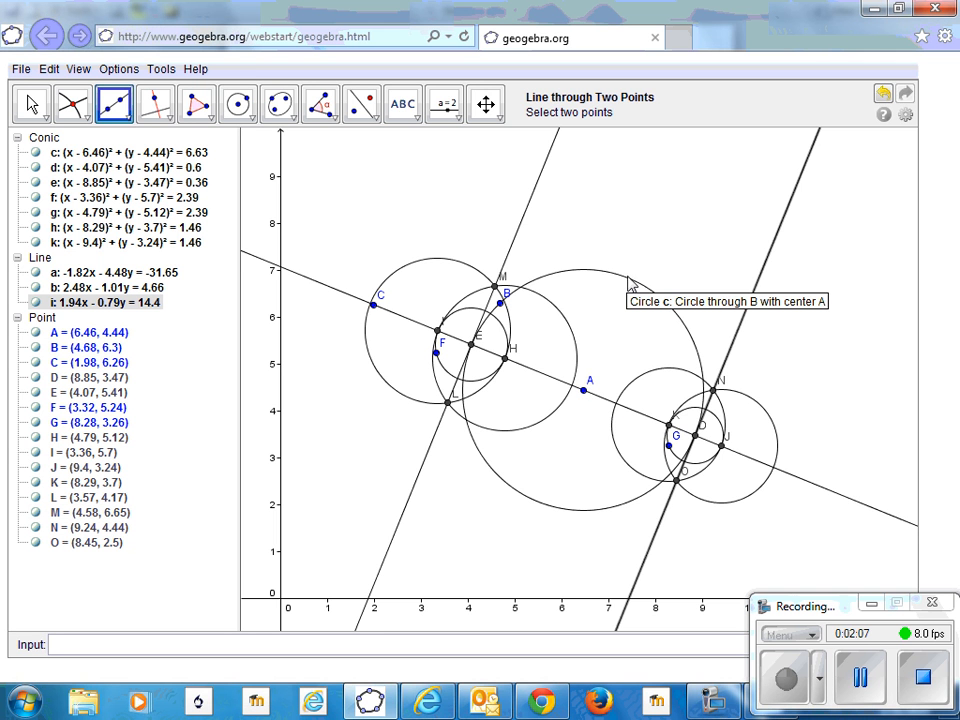
mouse_move(540, 510)
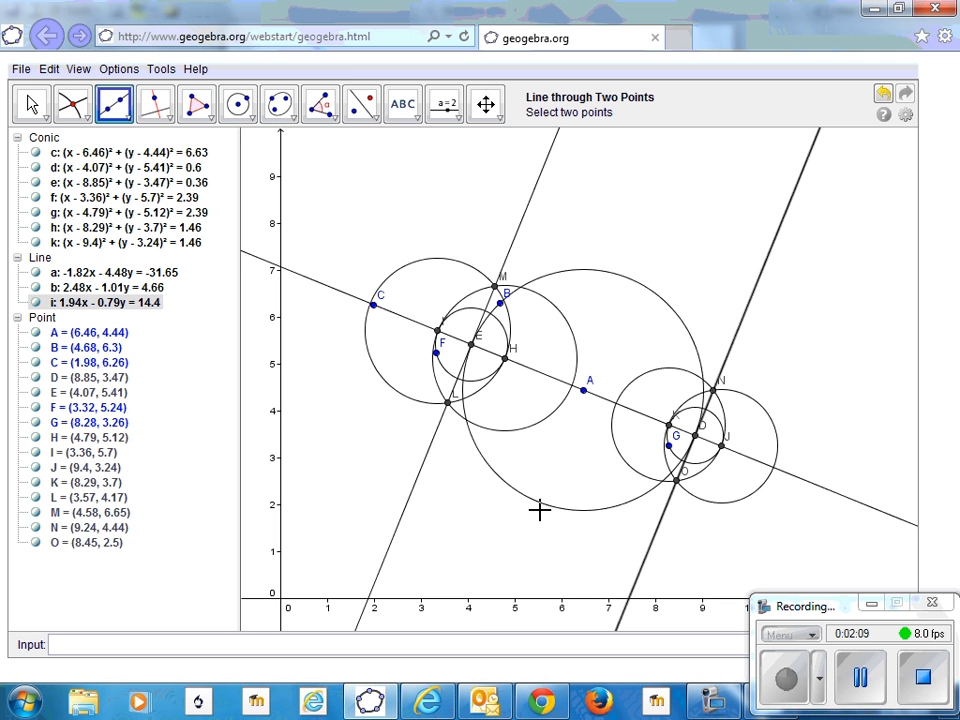
mouse_move(610, 405)
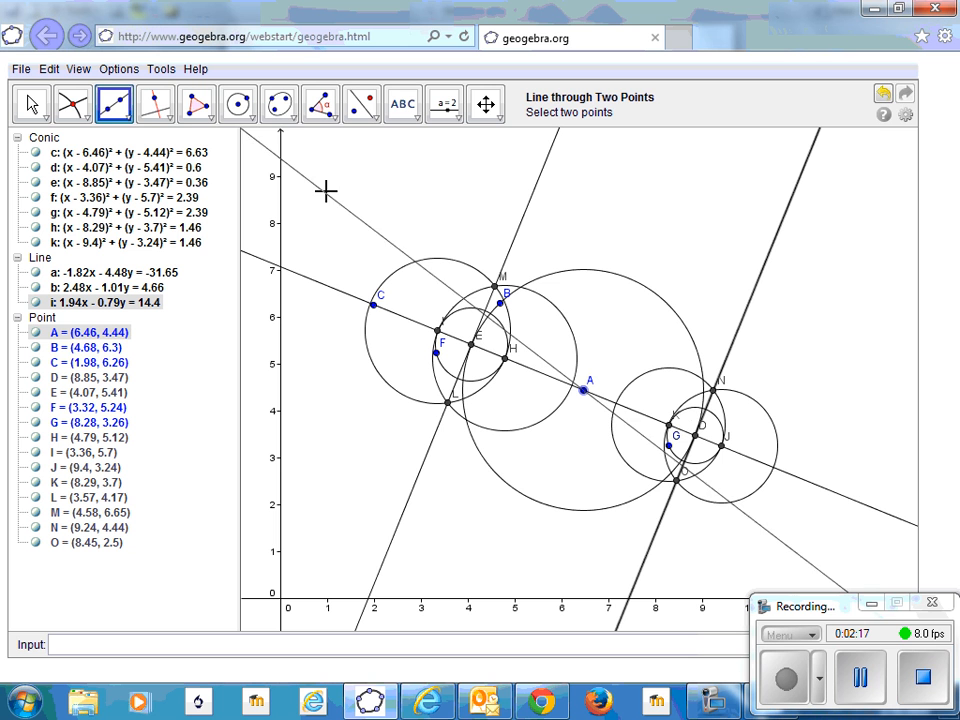
mouse_move(238, 104)
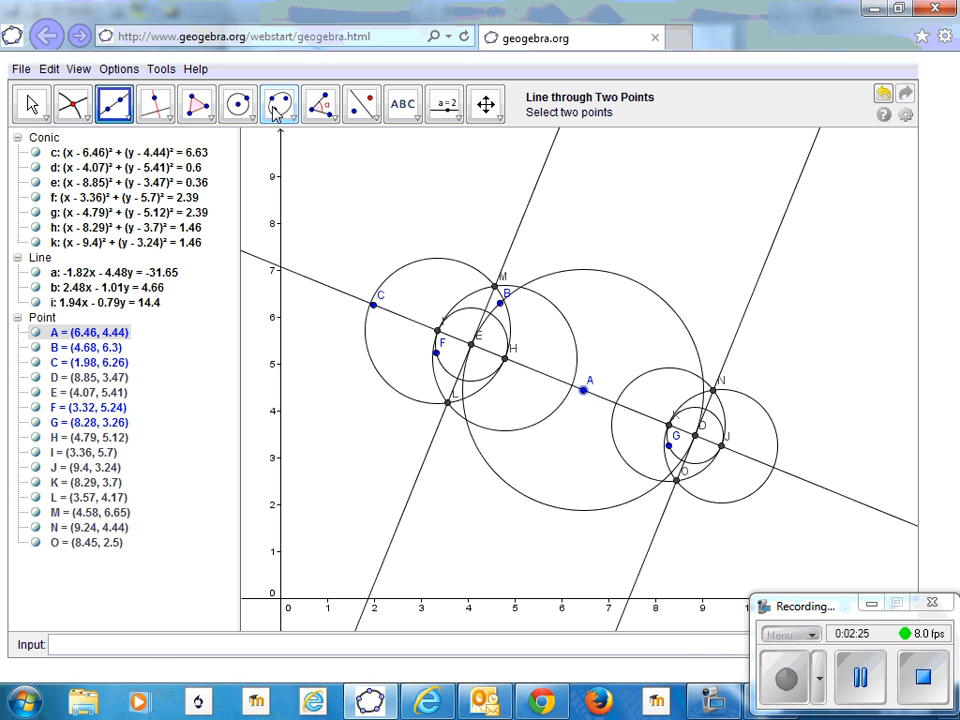
Build perpendicular line TS through A from a small circle and equal circles at R and Q.
left_click(238, 104)
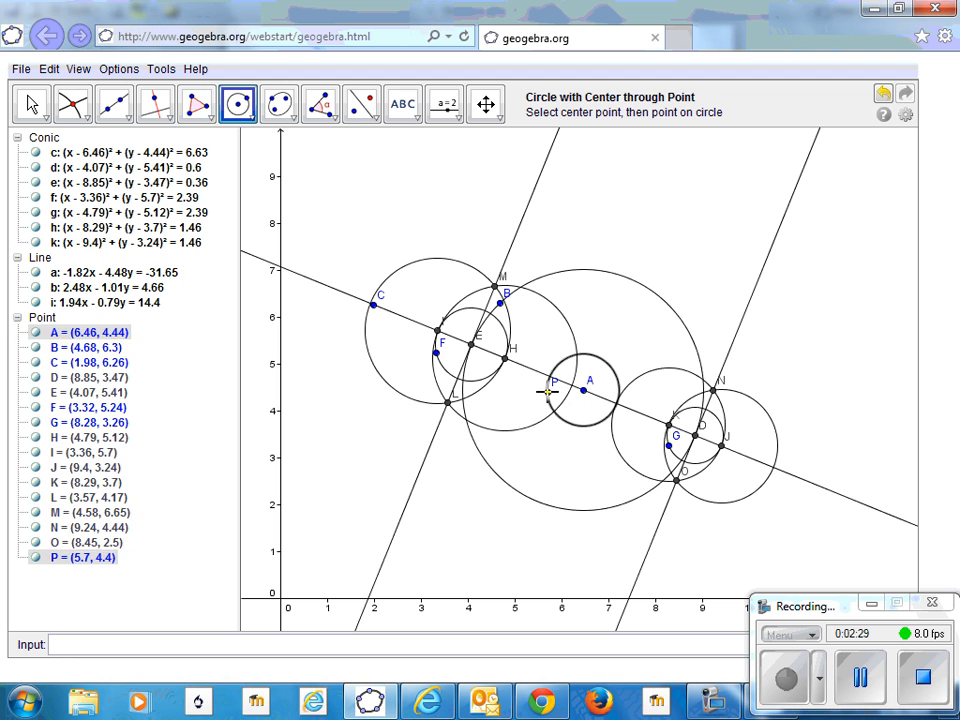
left_click(72, 104)
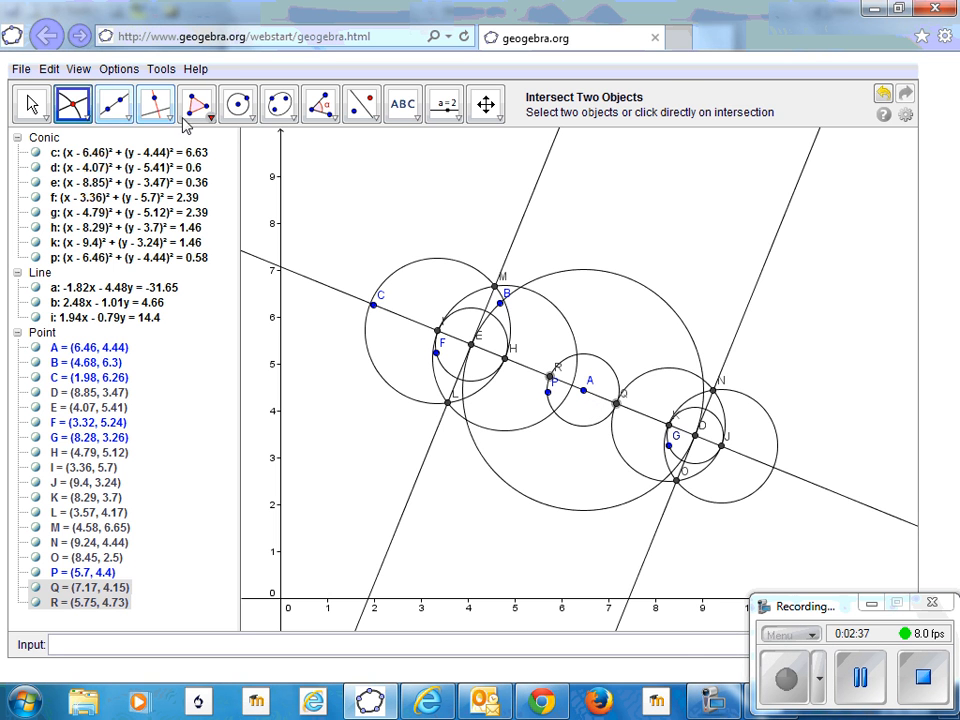
left_click(239, 104)
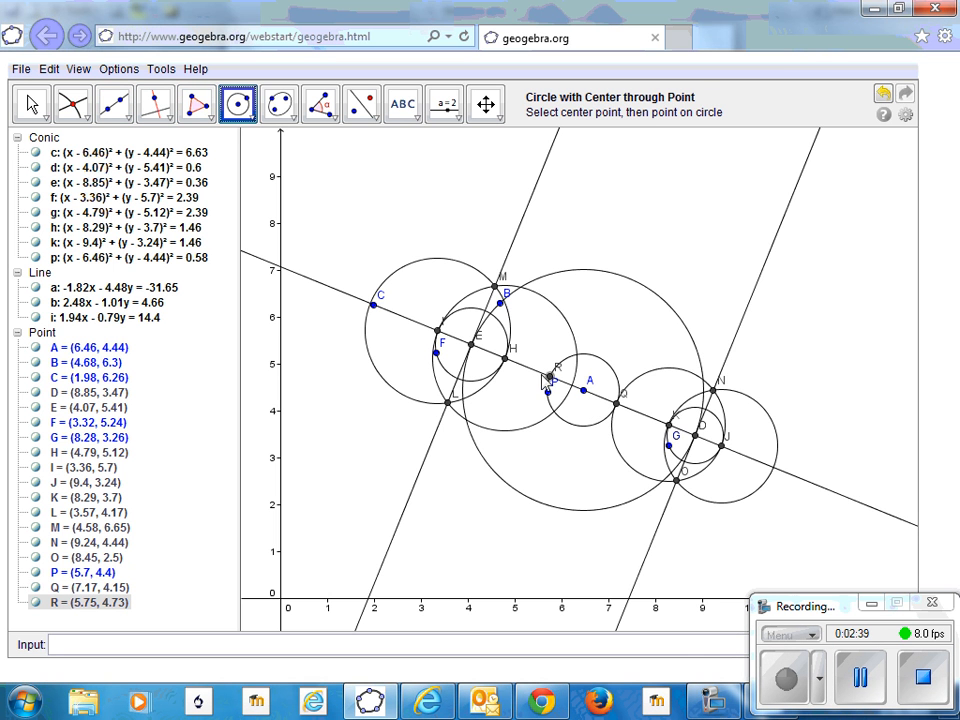
mouse_move(550, 388)
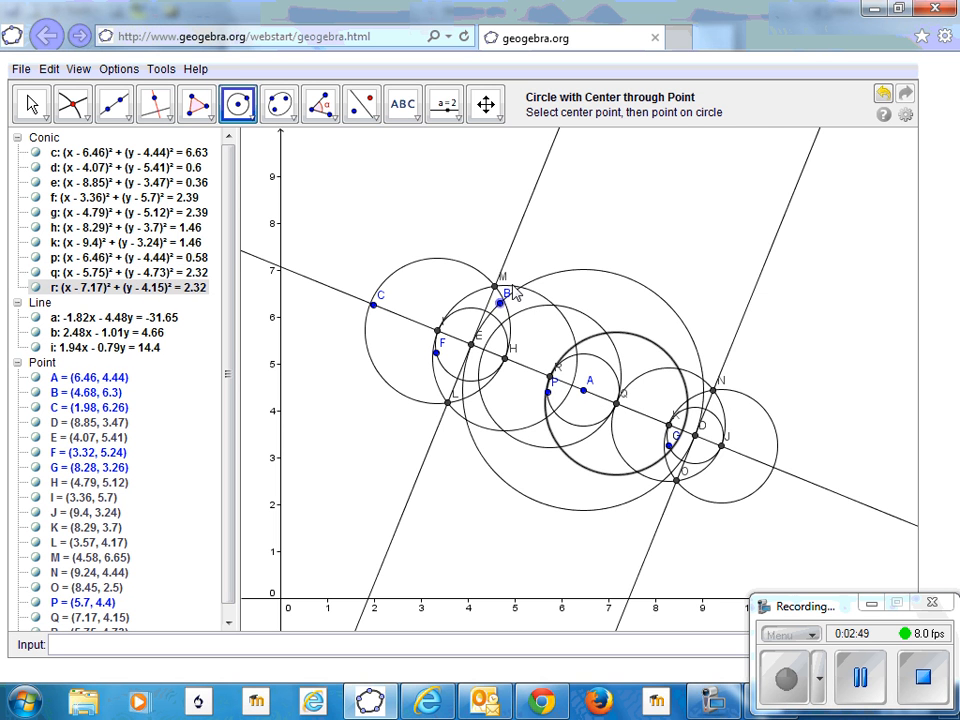
left_click(72, 104)
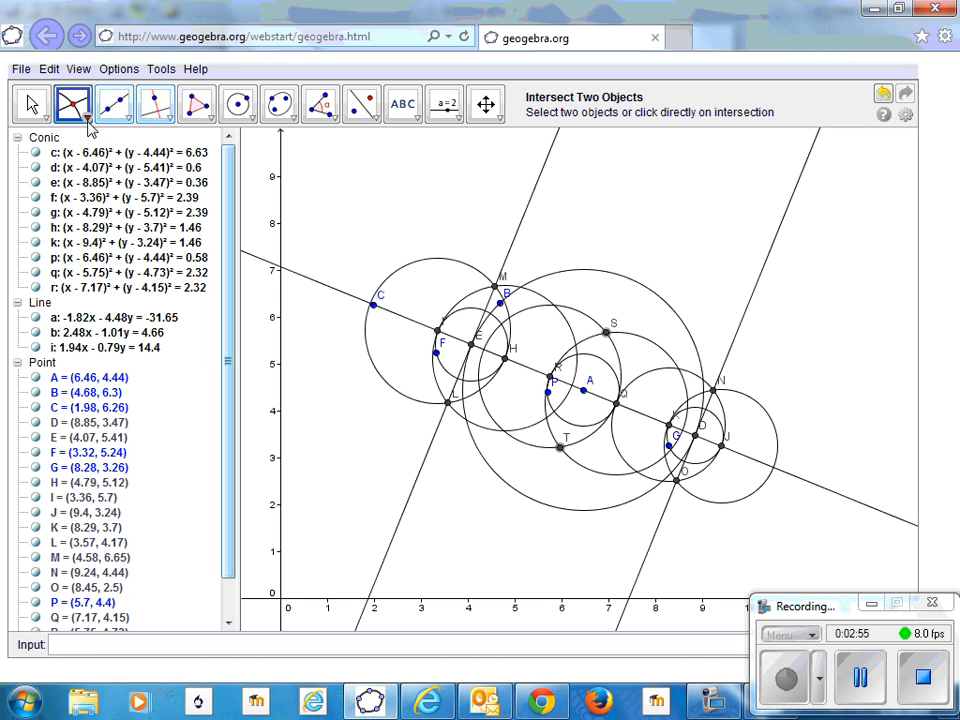
left_click(113, 104)
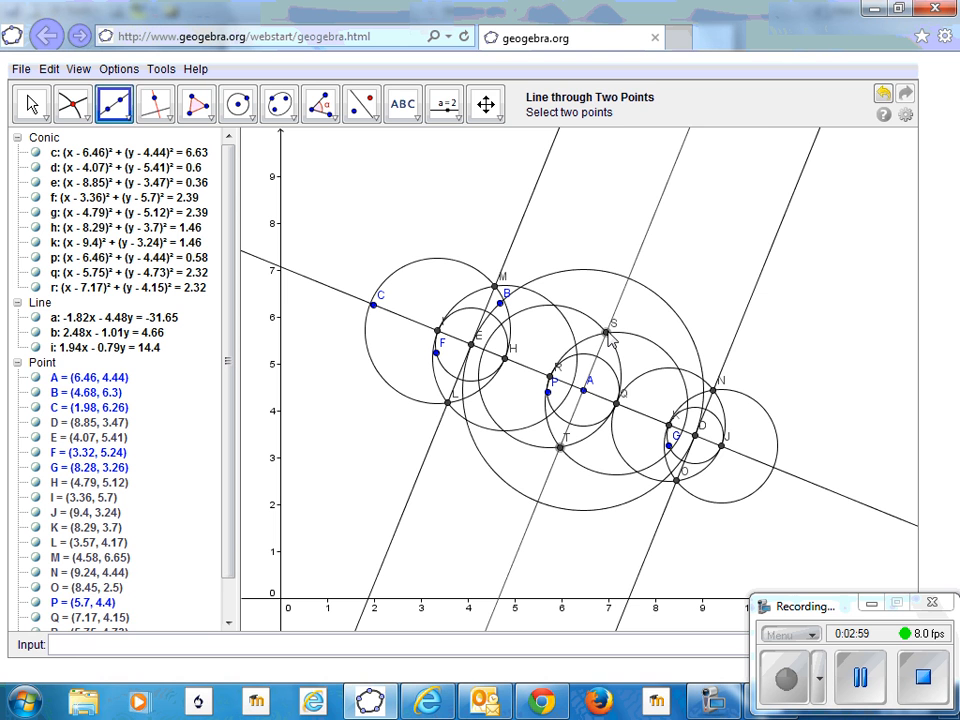
left_click(72, 104)
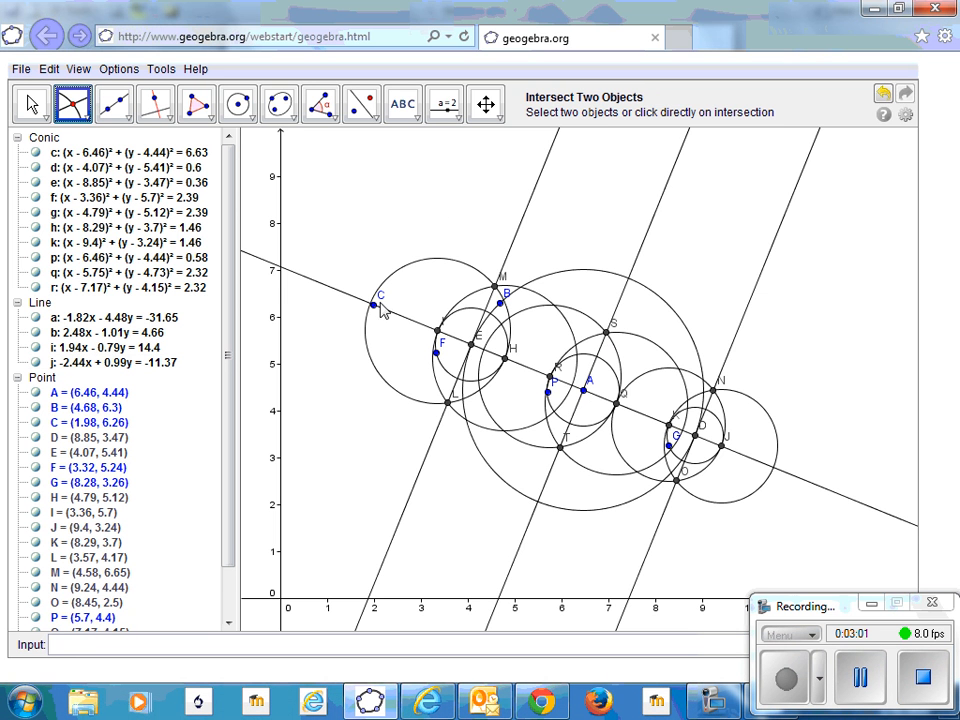
mouse_move(622, 300)
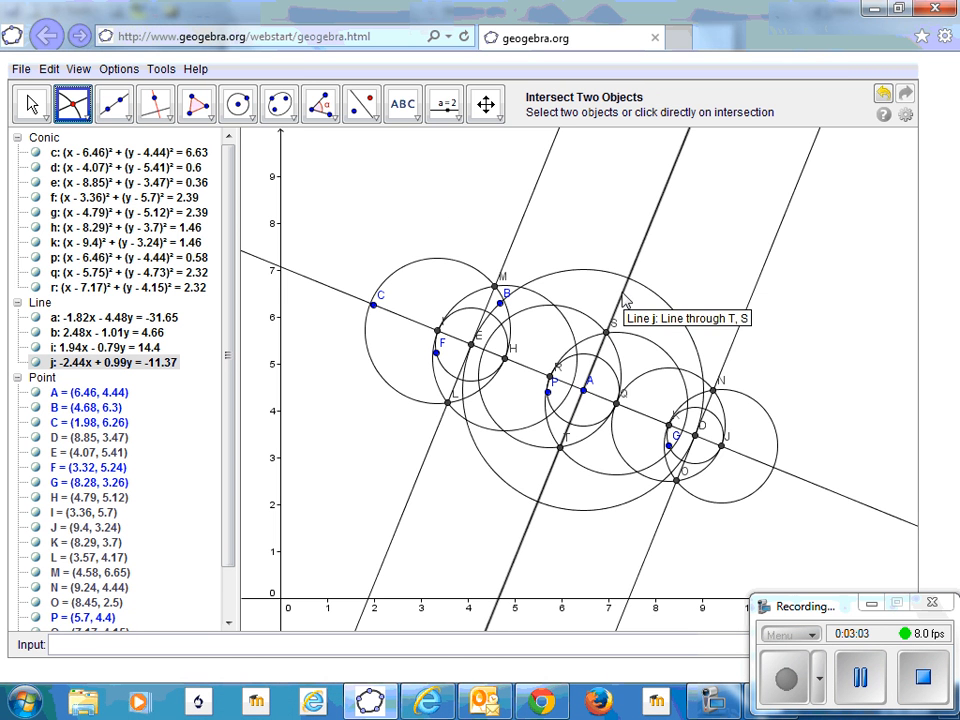
mouse_move(632, 280)
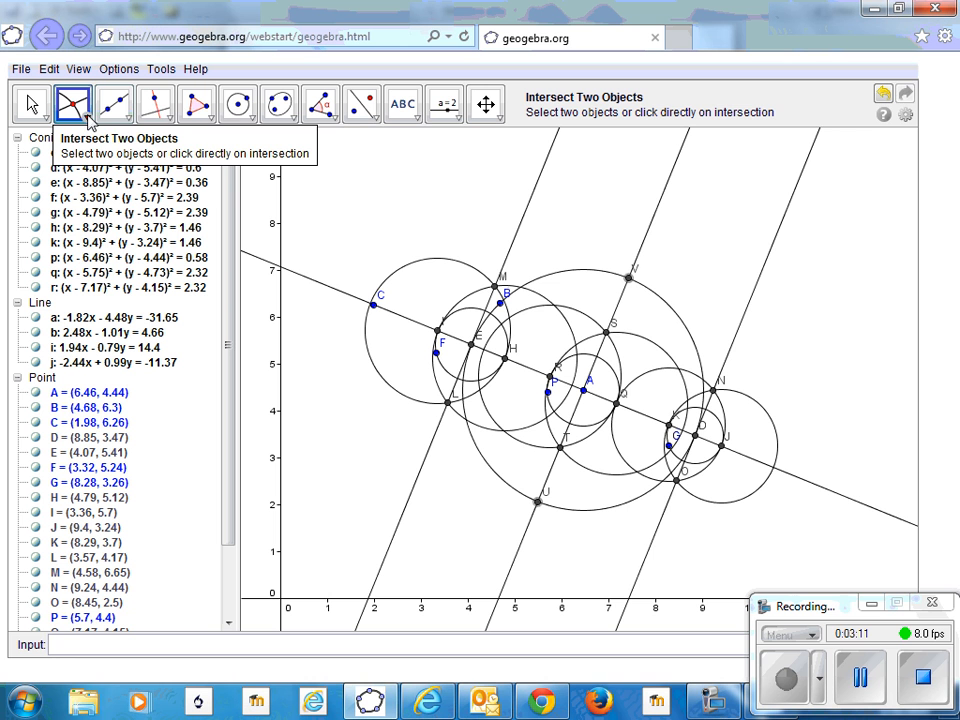
mouse_move(238, 103)
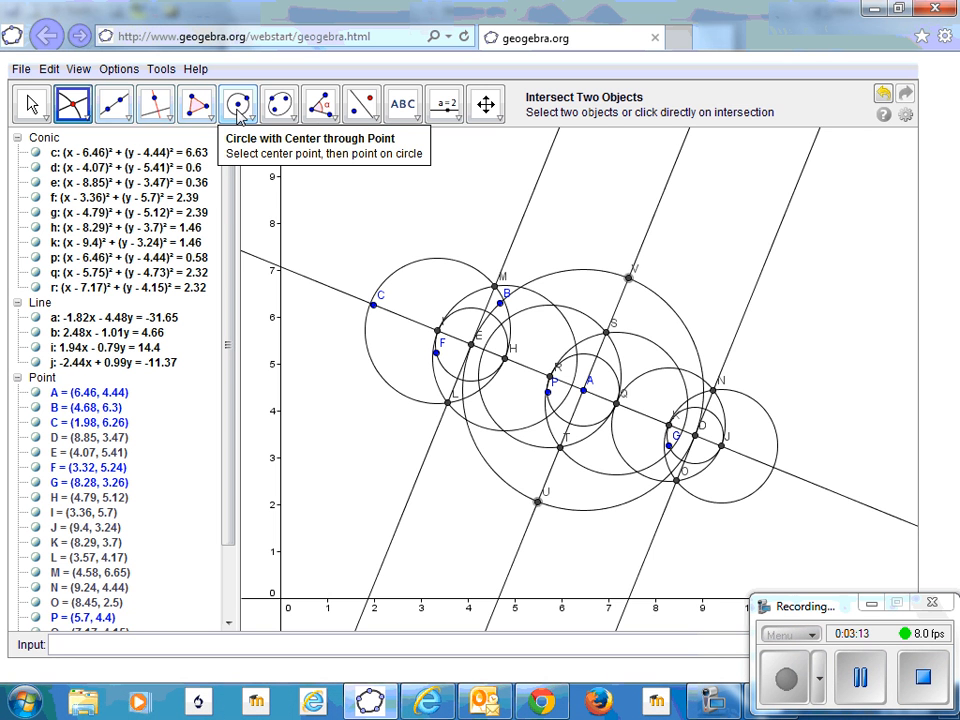
mouse_move(197, 104)
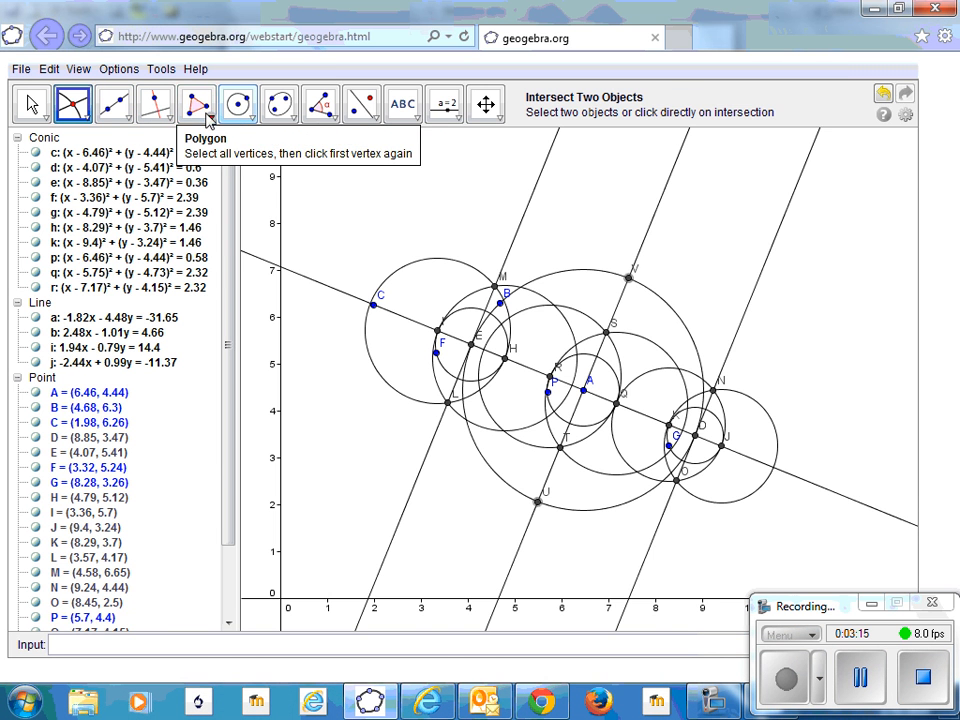
Draw small circles around U and V and mark crossings A1, B1, C1, D1 on the lines.
left_click(238, 104)
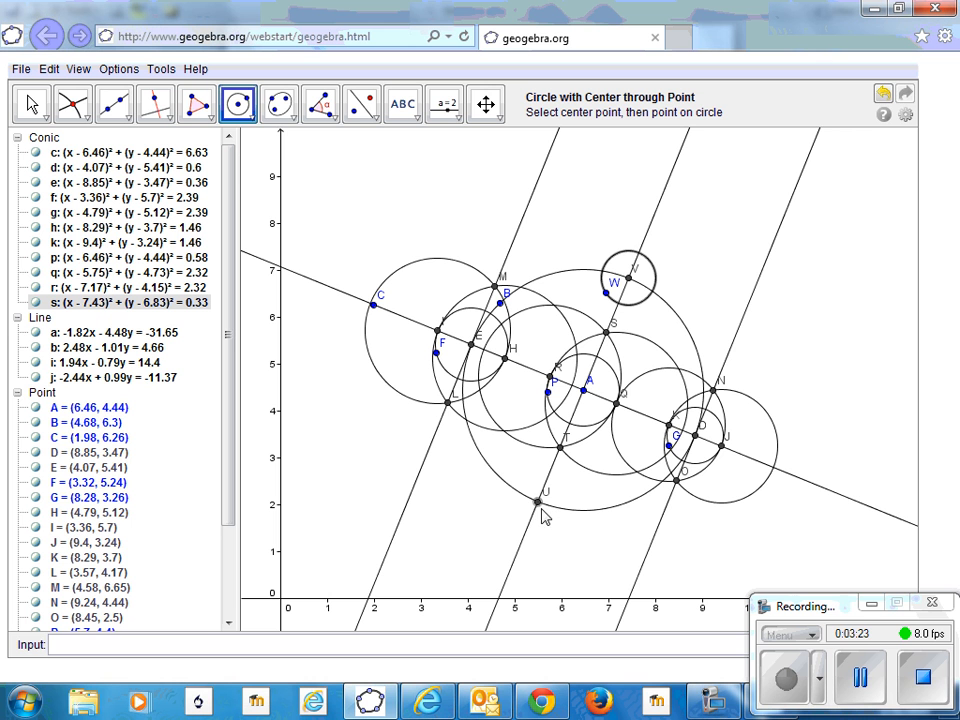
left_click(540, 502)
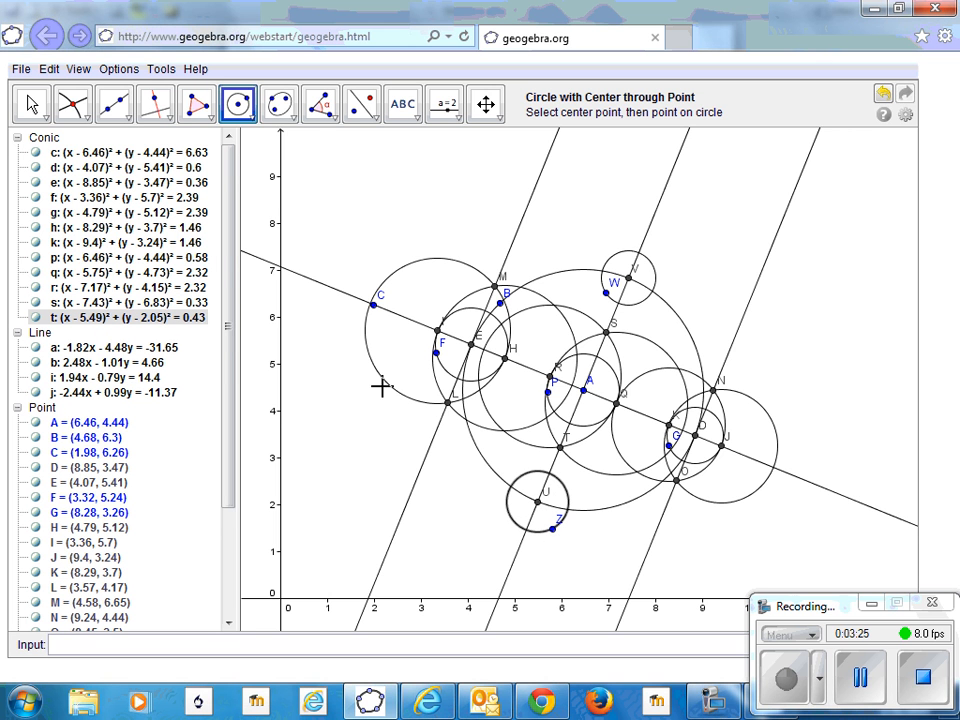
mouse_move(72, 104)
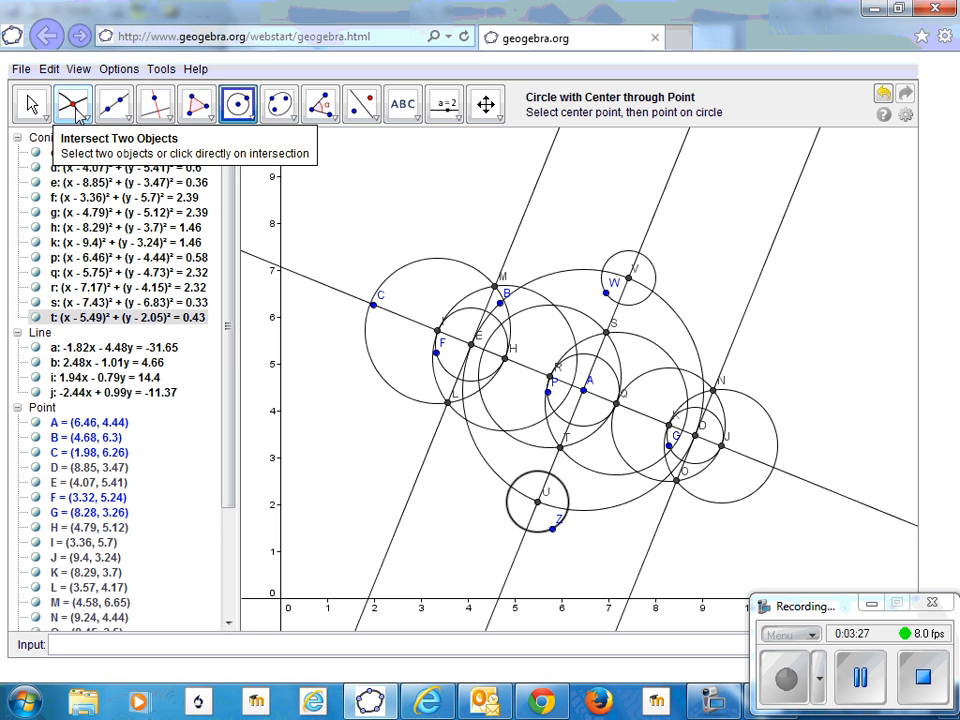
left_click(73, 104)
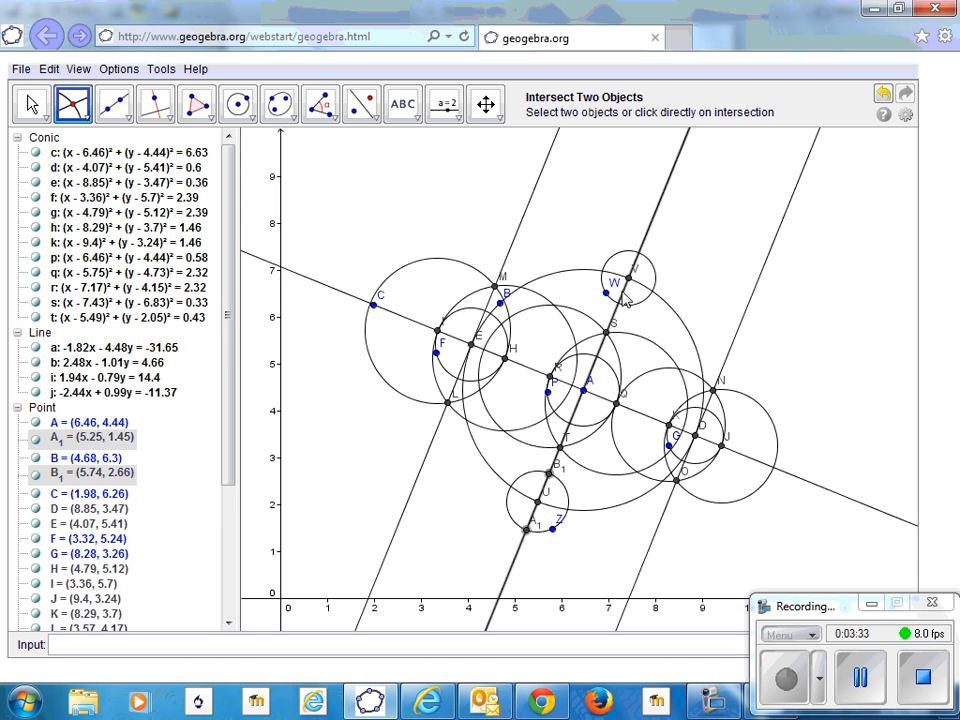
left_click(610, 283)
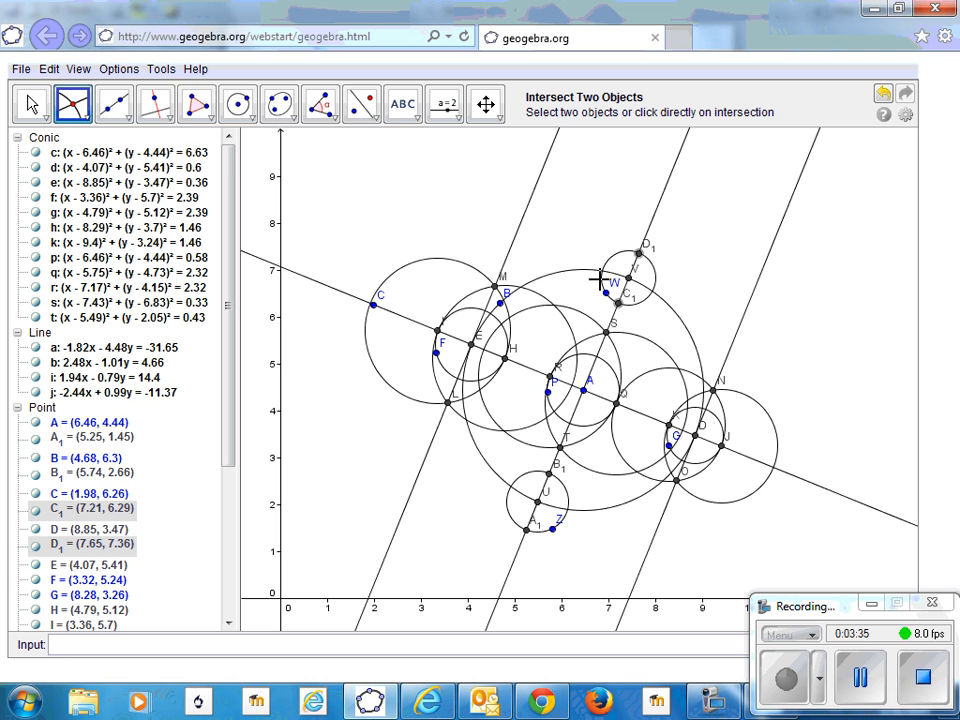
mouse_move(73, 104)
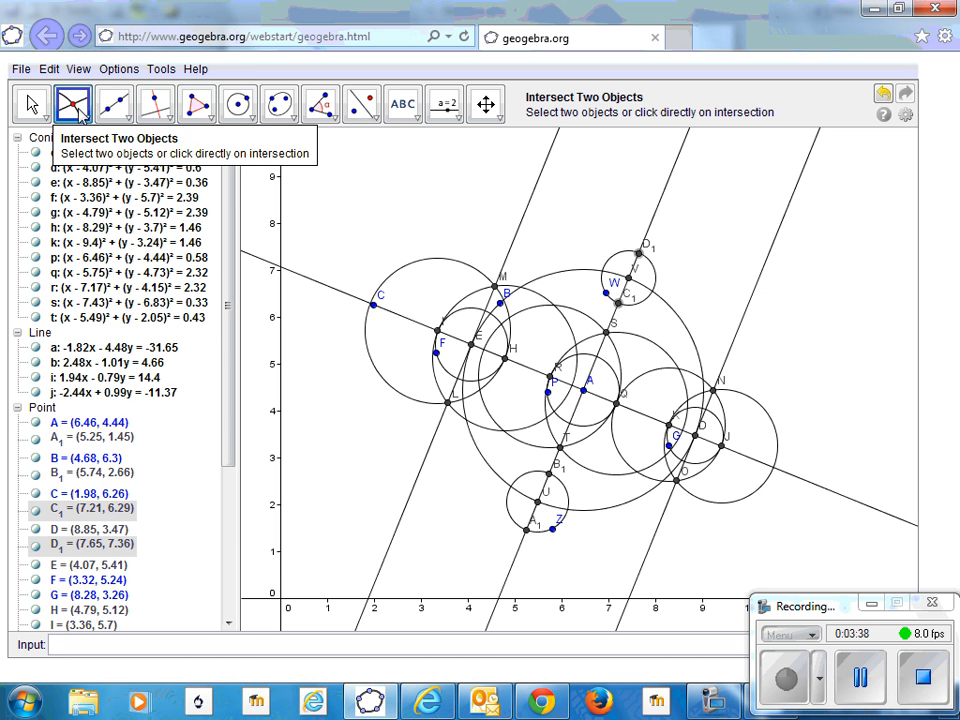
left_click(238, 104)
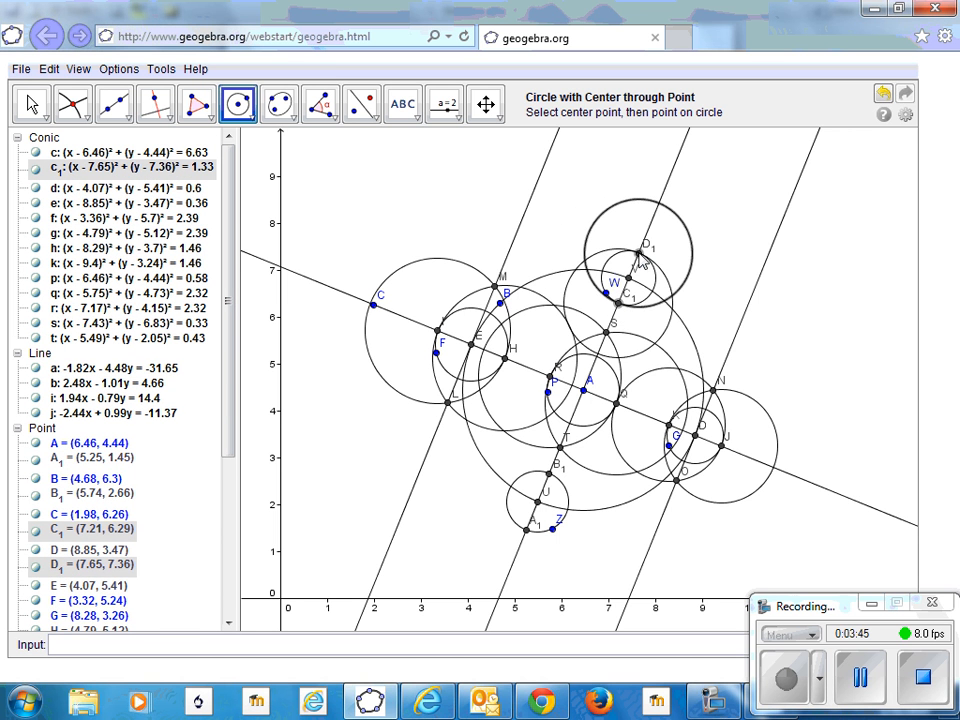
Draw equal circles around C1, D1, B1 and A1, and mark crossings F1, G1, H1, I1.
left_click(550, 490)
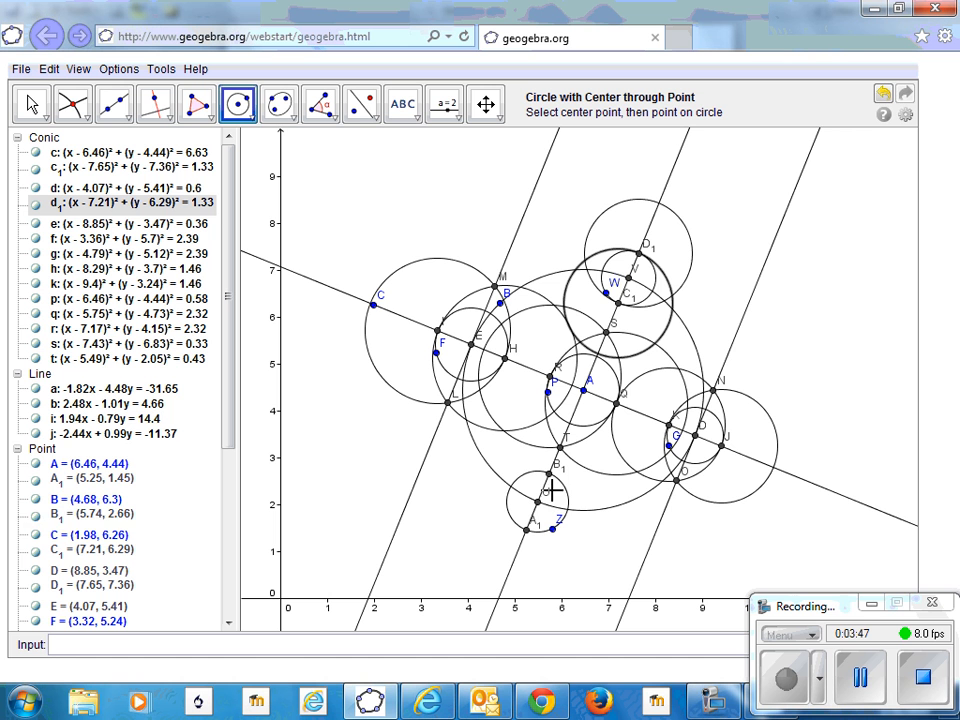
left_click(530, 530)
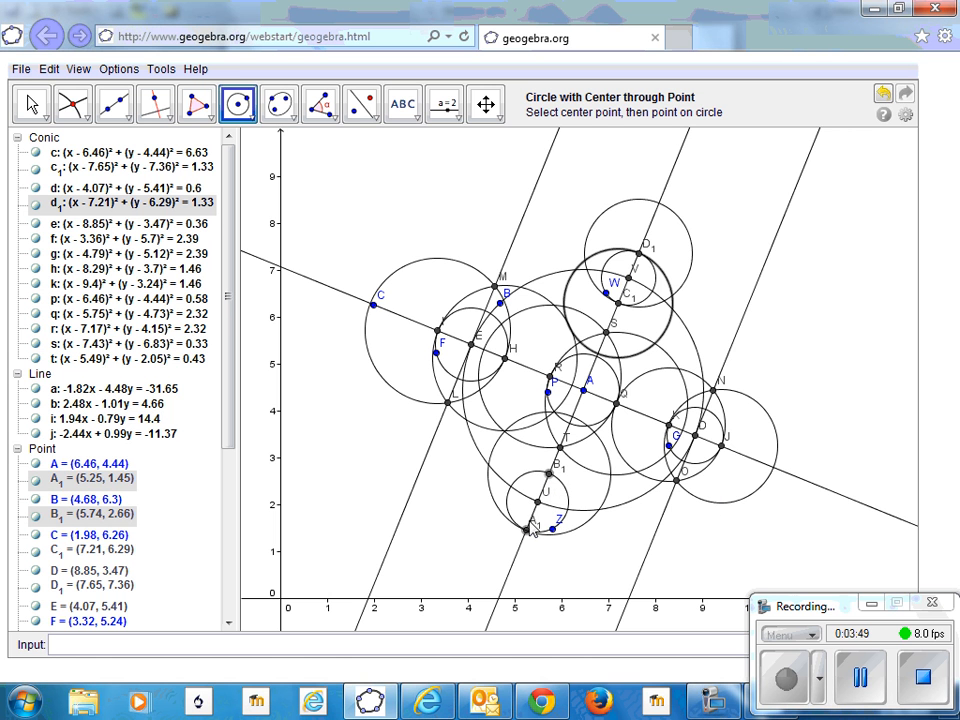
left_click(540, 500)
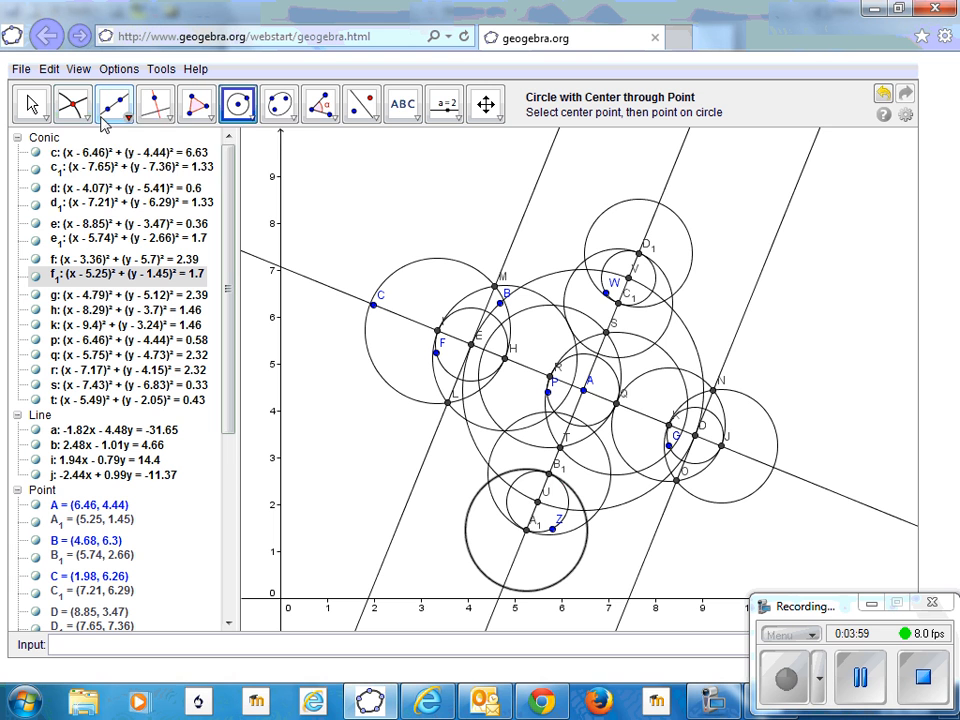
mouse_move(72, 104)
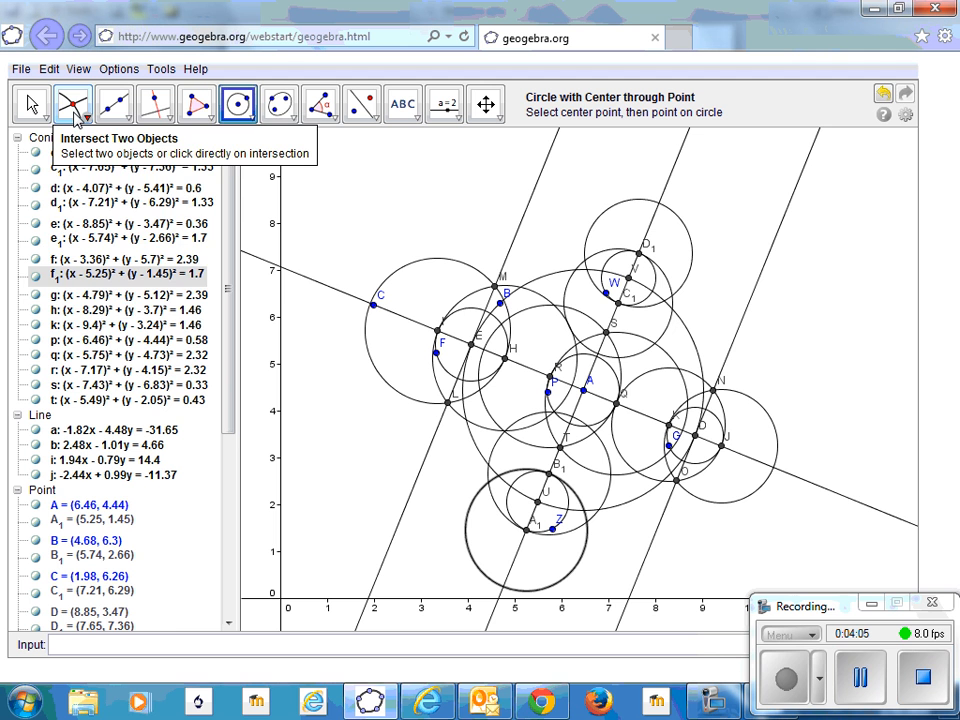
left_click(72, 104)
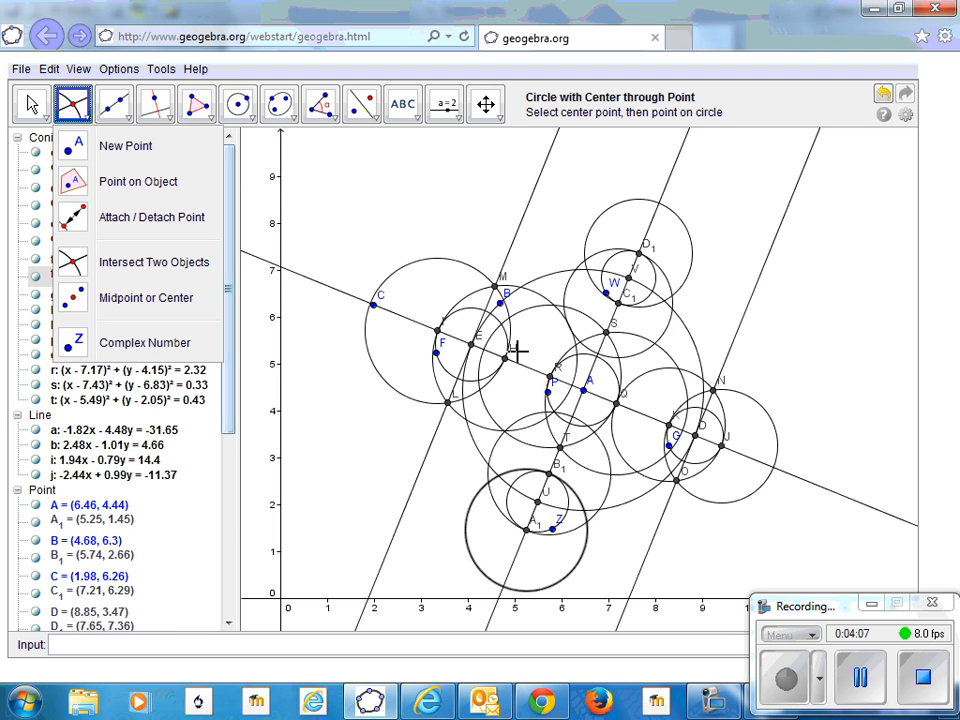
mouse_move(468, 527)
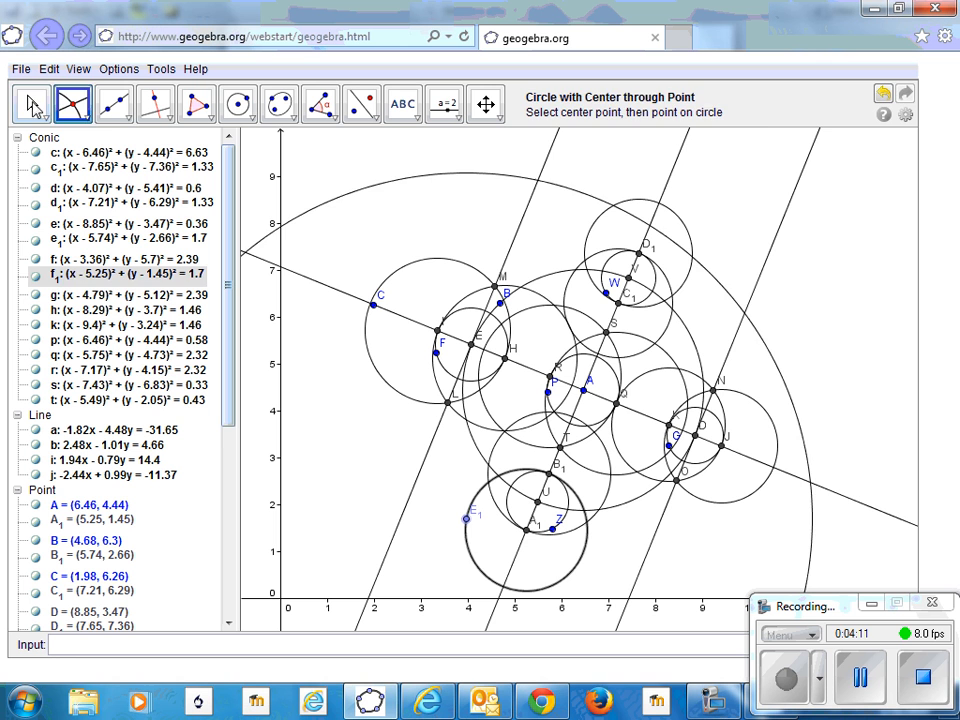
left_click(113, 104)
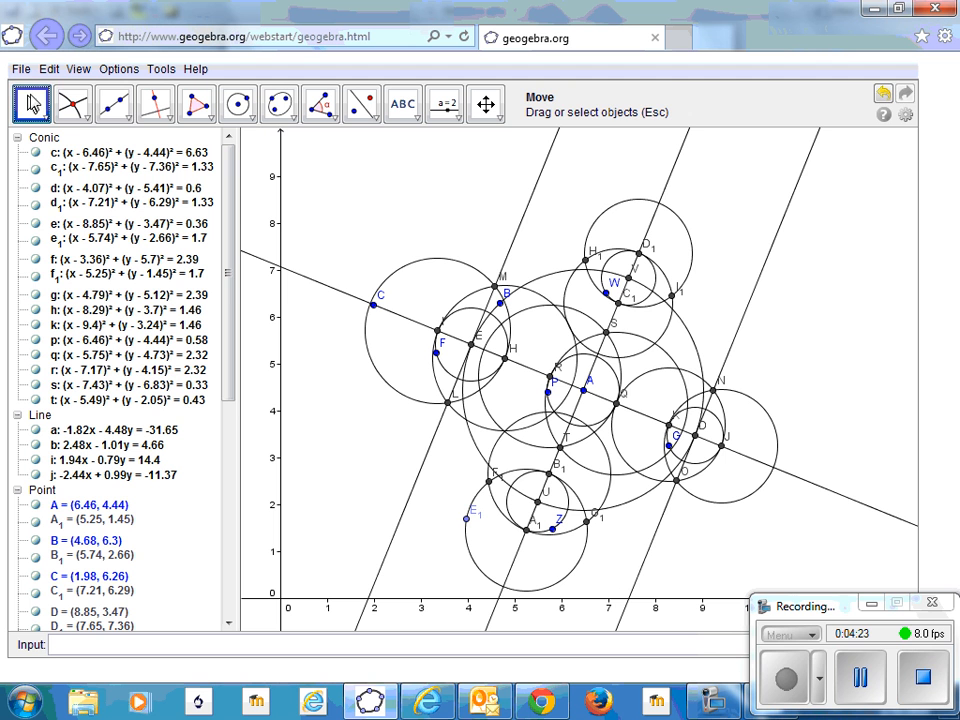
Draw lines through H1–I1 and F1–G1 and mark square corners J1, K1, L1, M1.
left_click(113, 104)
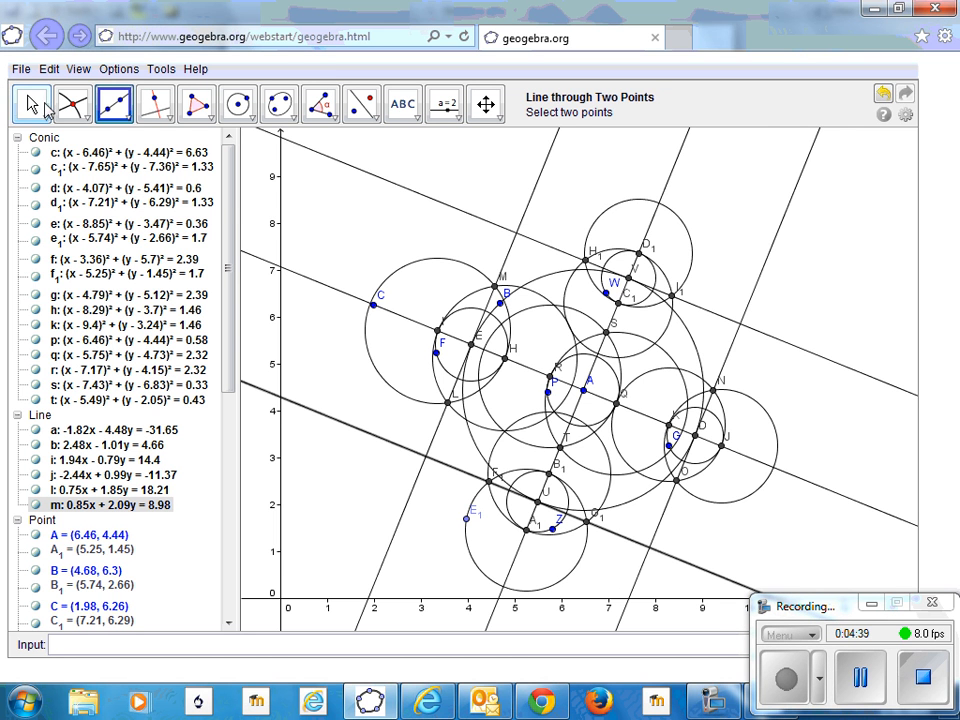
left_click(72, 104)
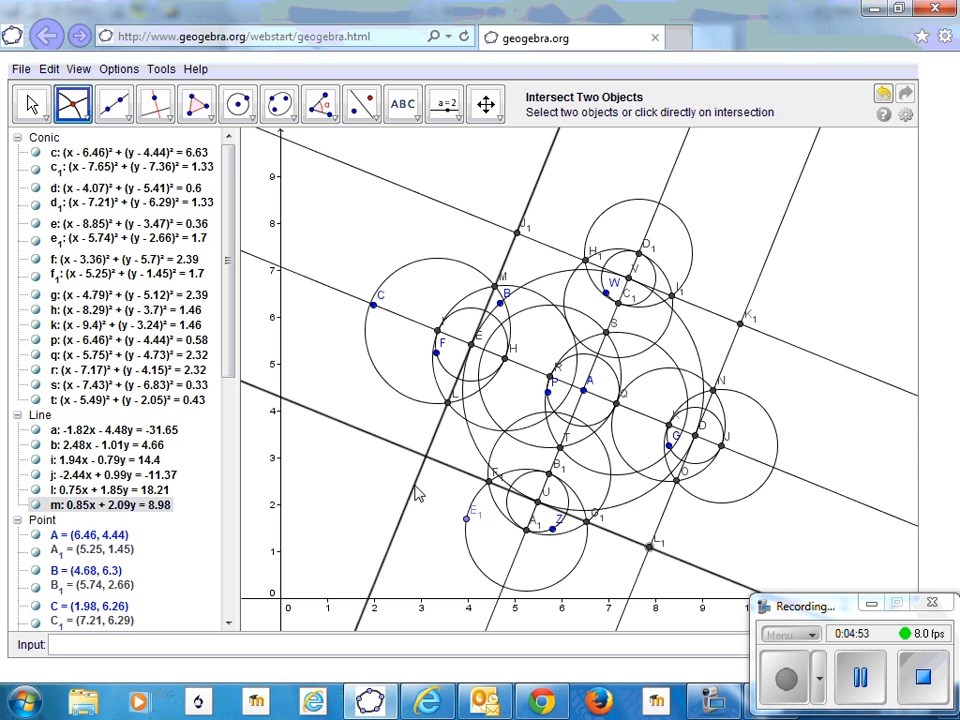
left_click(425, 456)
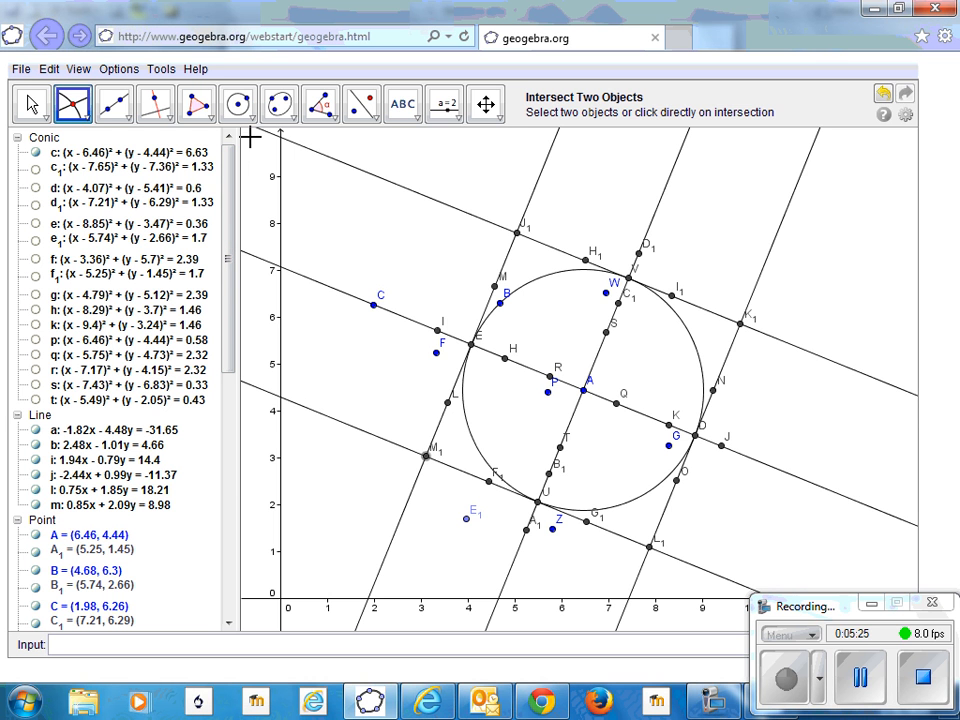
Measure sides J1K1, K1L1, L1M1 and M1J1, each reading 5.15.
left_click(320, 104)
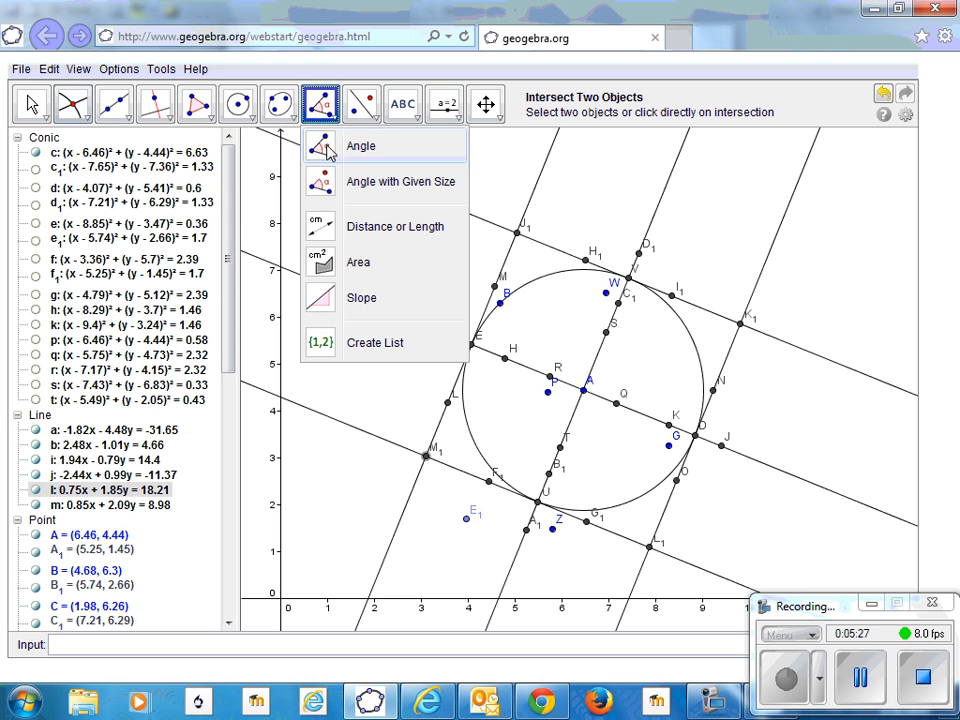
left_click(395, 226)
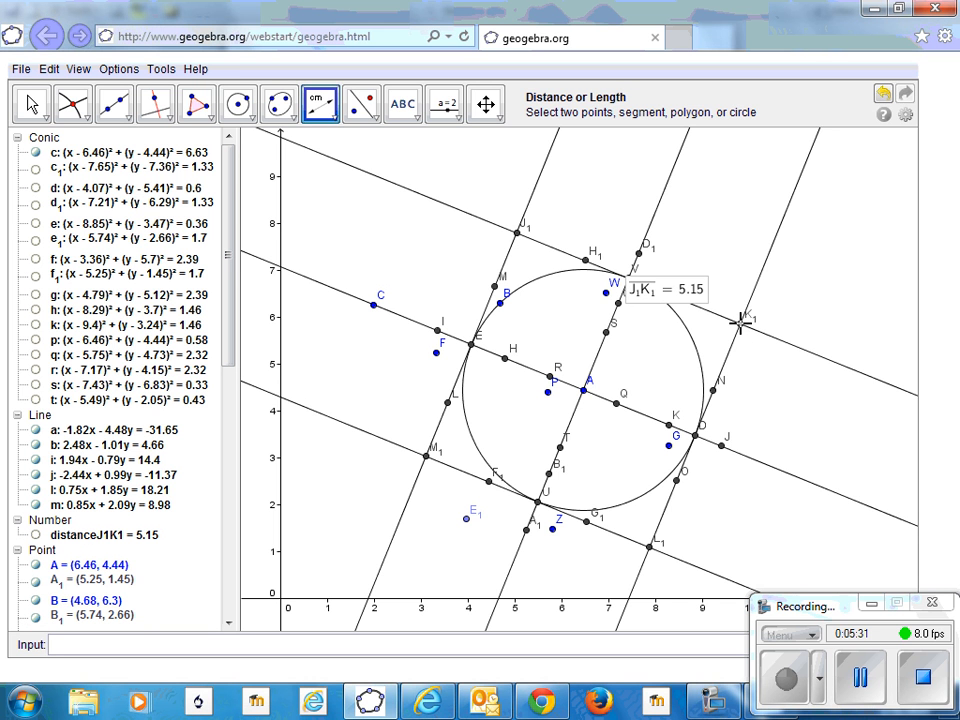
mouse_move(650, 550)
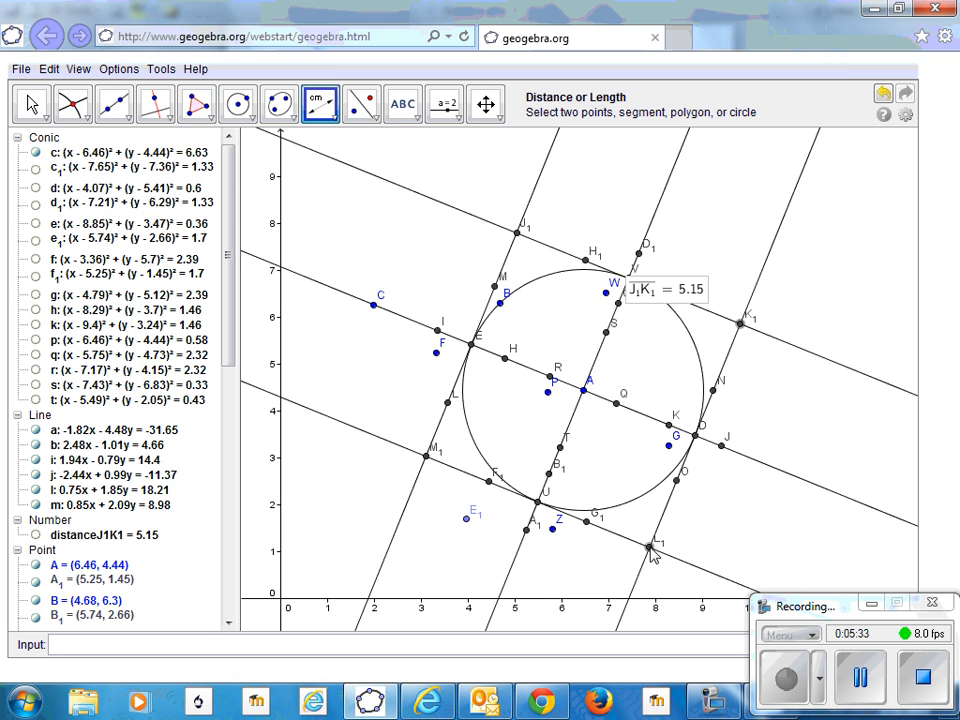
left_click(655, 545)
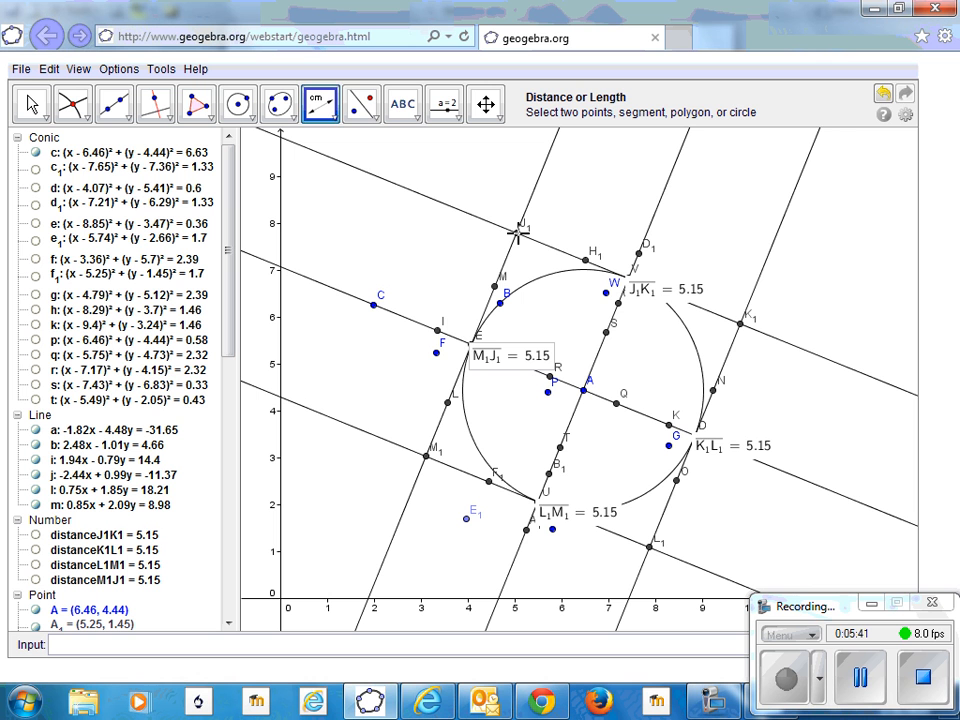
mouse_move(282, 137)
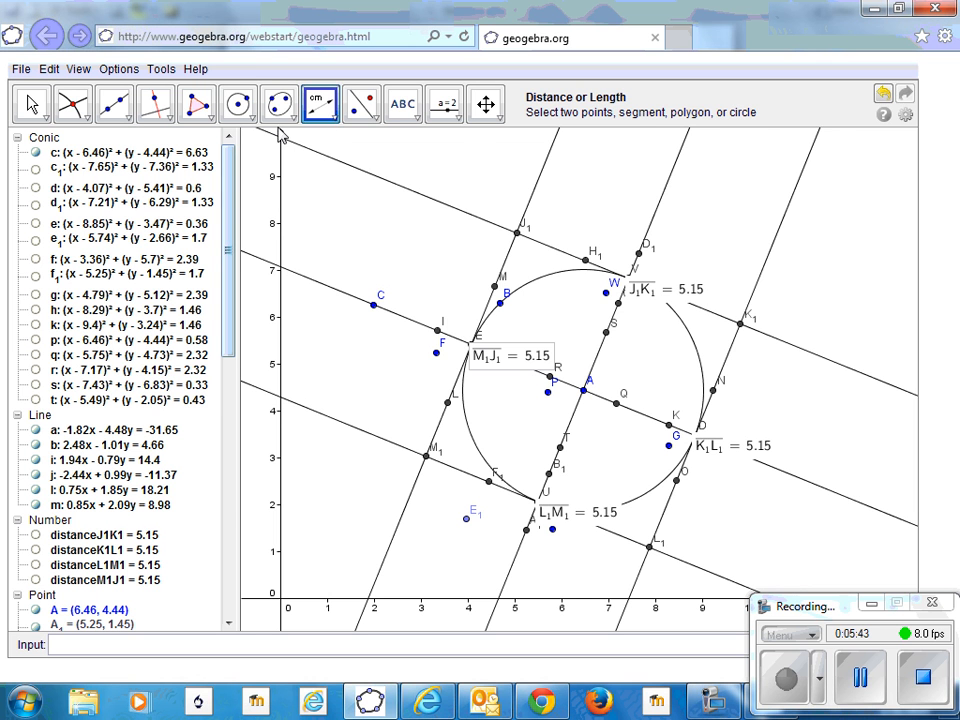
left_click(320, 103)
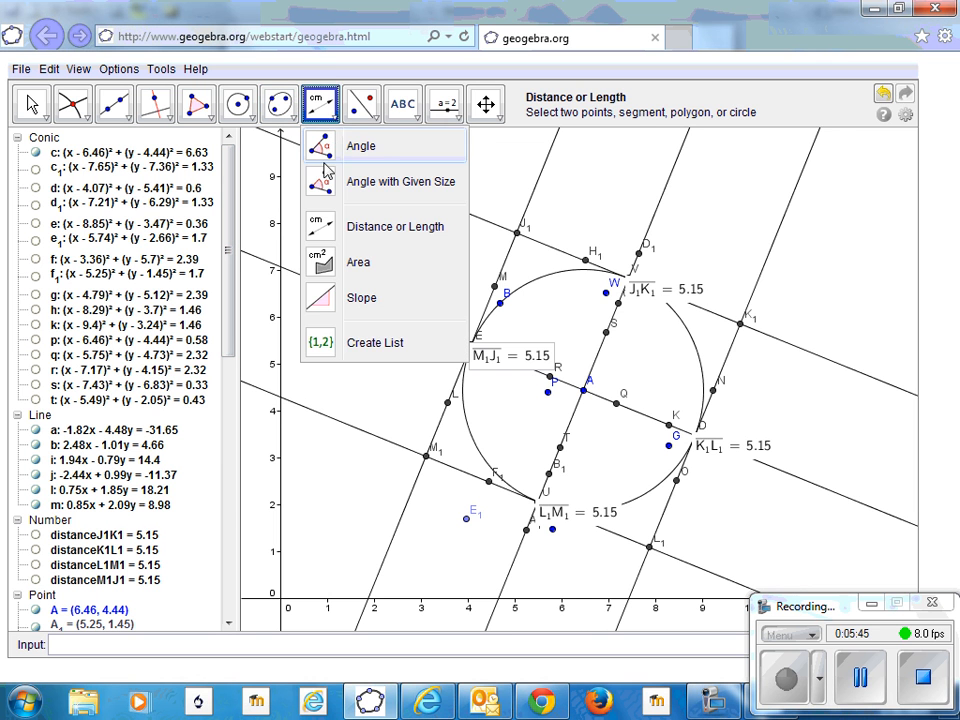
Mark angles α, β, γ, δ at corners J1, K1, L1, M1, each 90°.
left_click(361, 145)
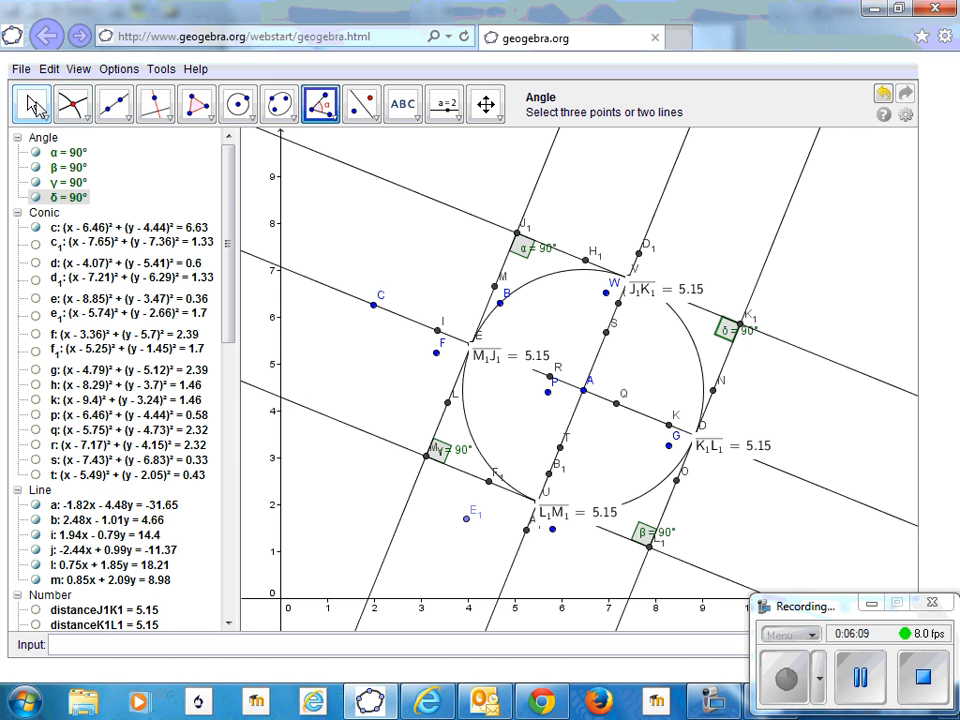
left_click(113, 104)
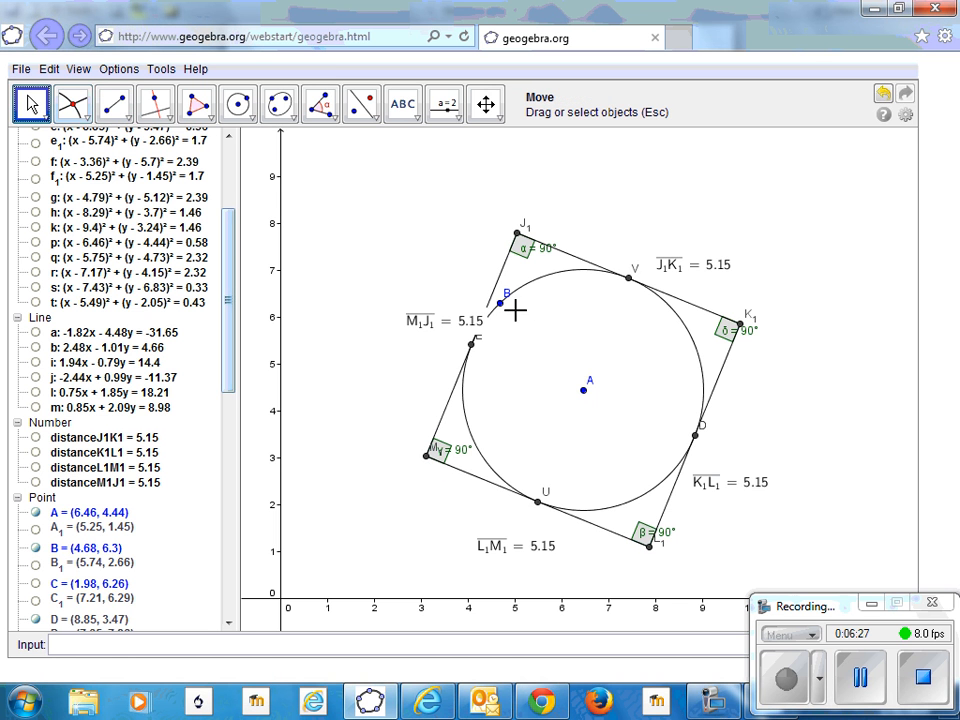
Drag point B to shrink then enlarge the circle, keeping square sides equal at 8.19 with 90° corners.
left_click_drag(500, 302, 530, 313)
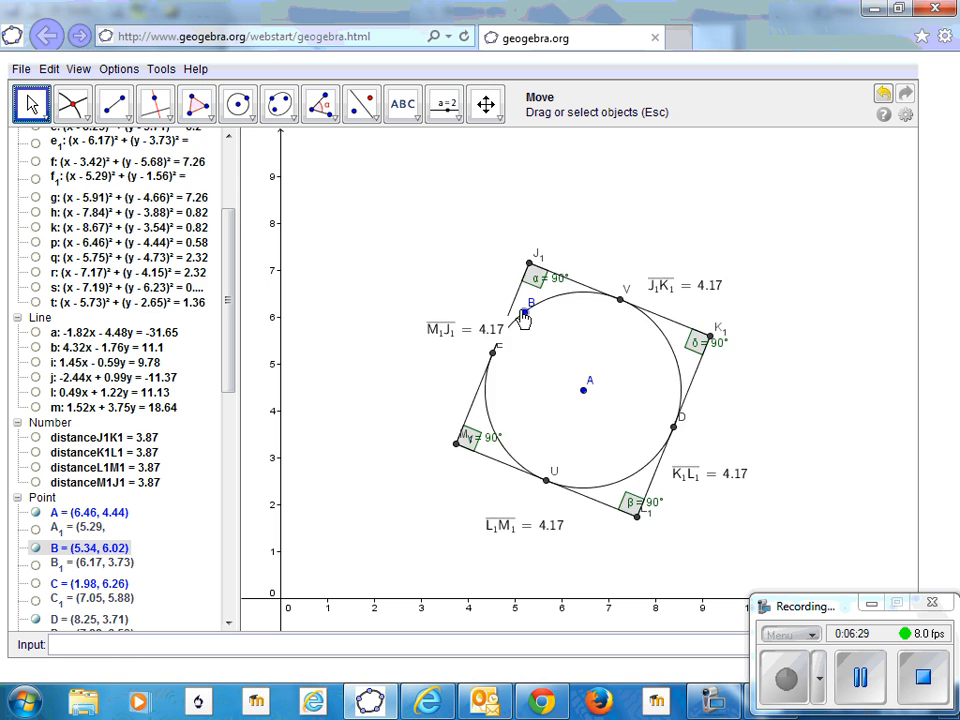
left_click_drag(531, 302, 432, 272)
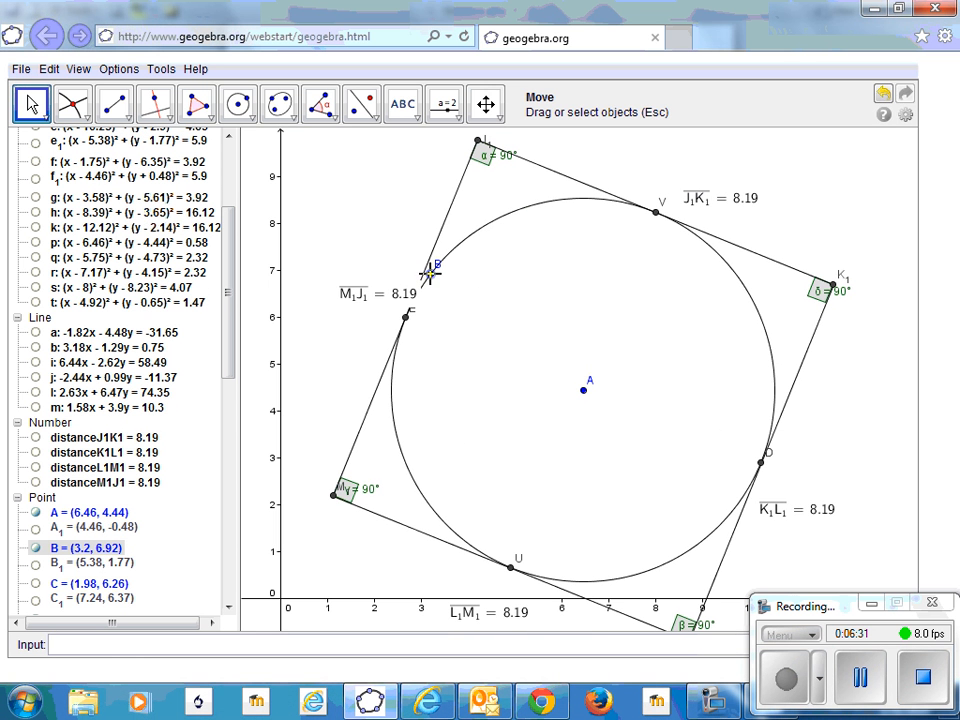
mouse_move(432, 278)
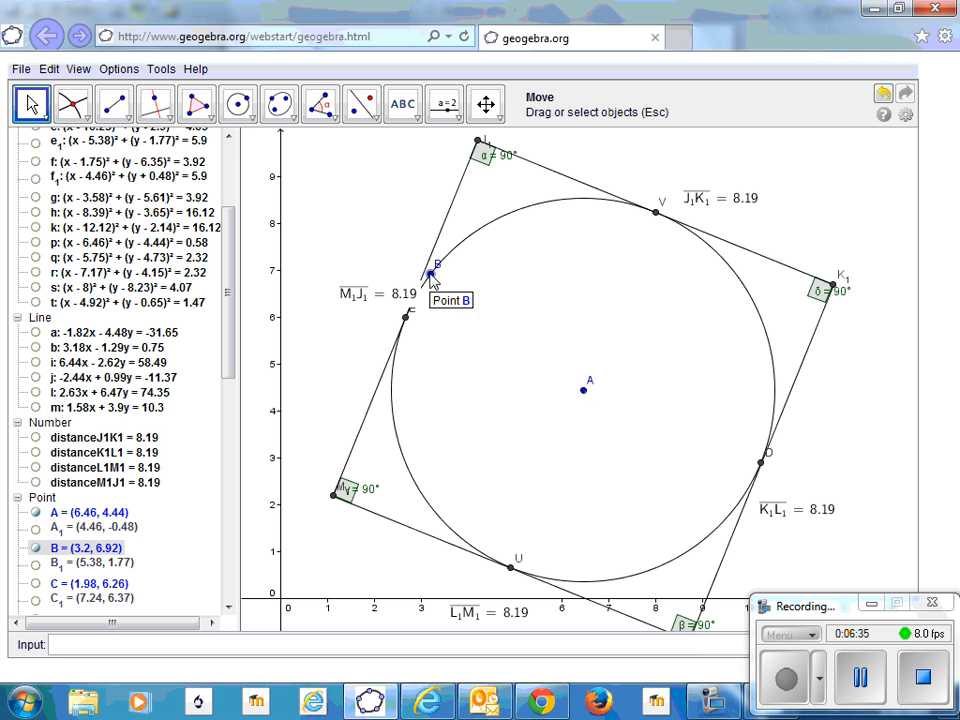
mouse_move(432, 280)
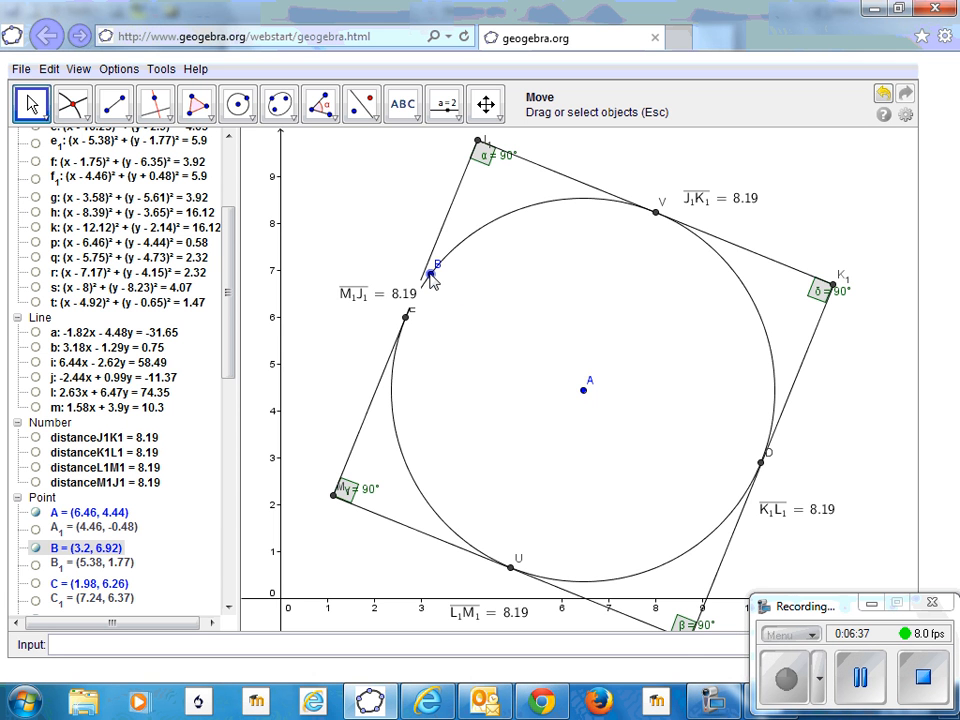